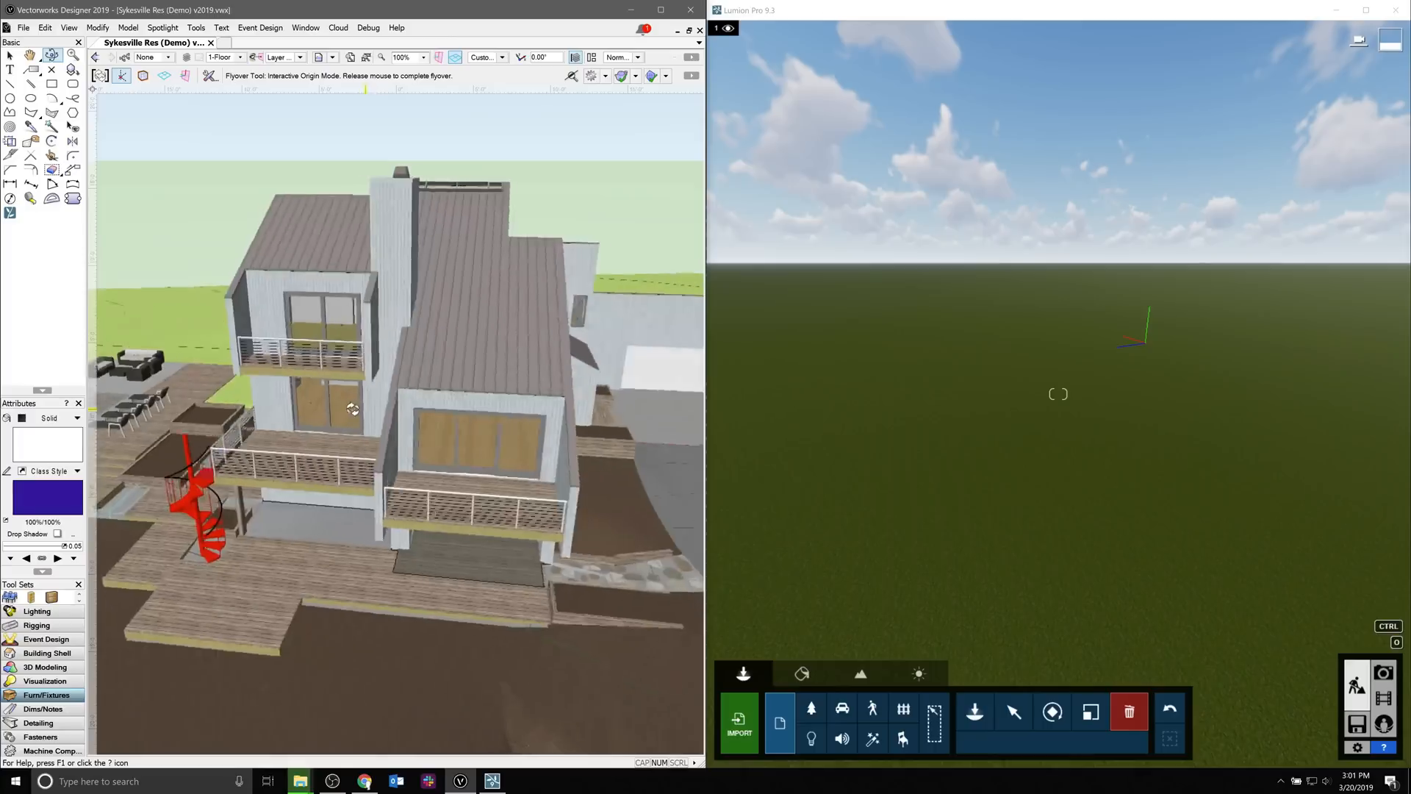
# Orbit the Sykesville house, start LiveSync to Lumion, and fly in toward the balconies.
pyautogui.moveTo(352, 409); pyautogui.dragTo(404, 415)
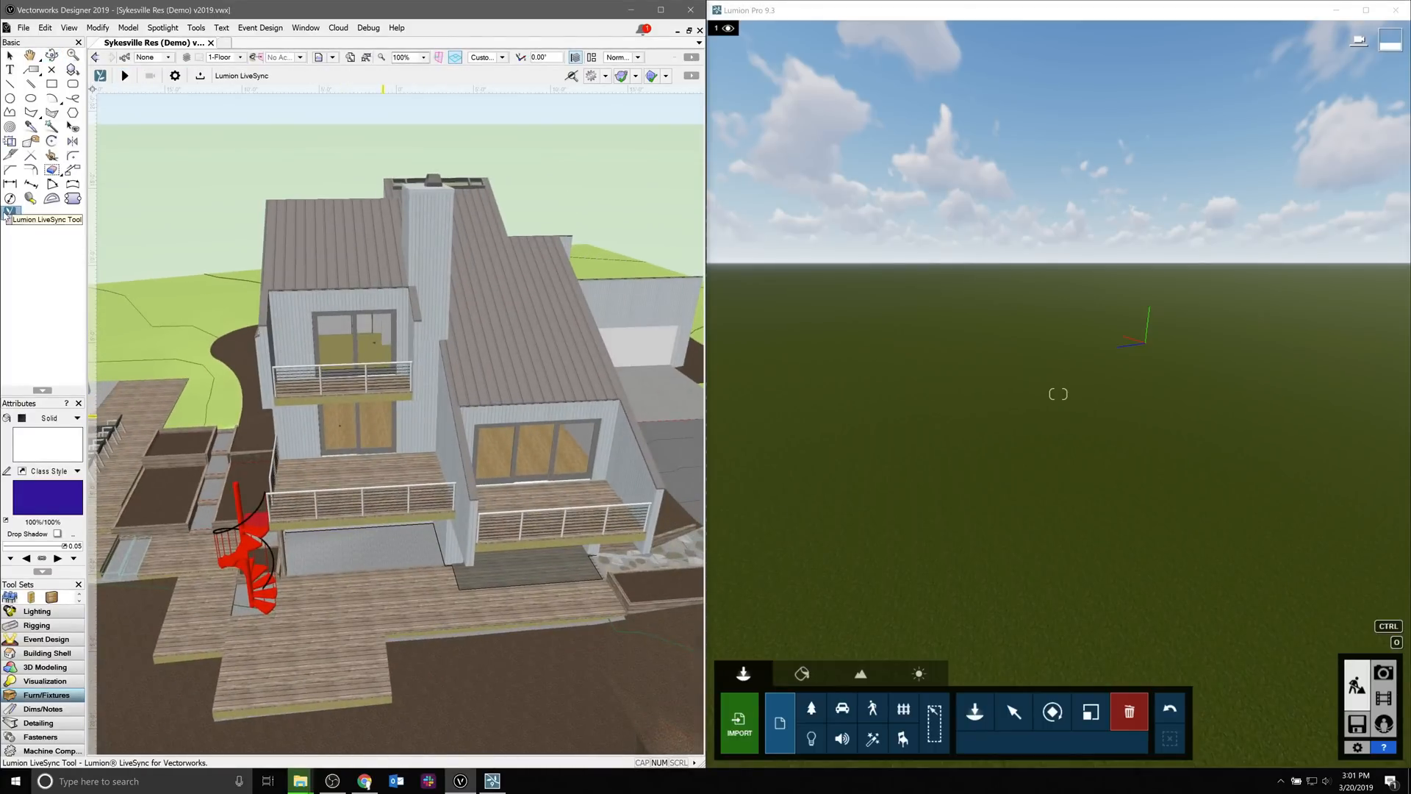
pyautogui.click(125, 76)
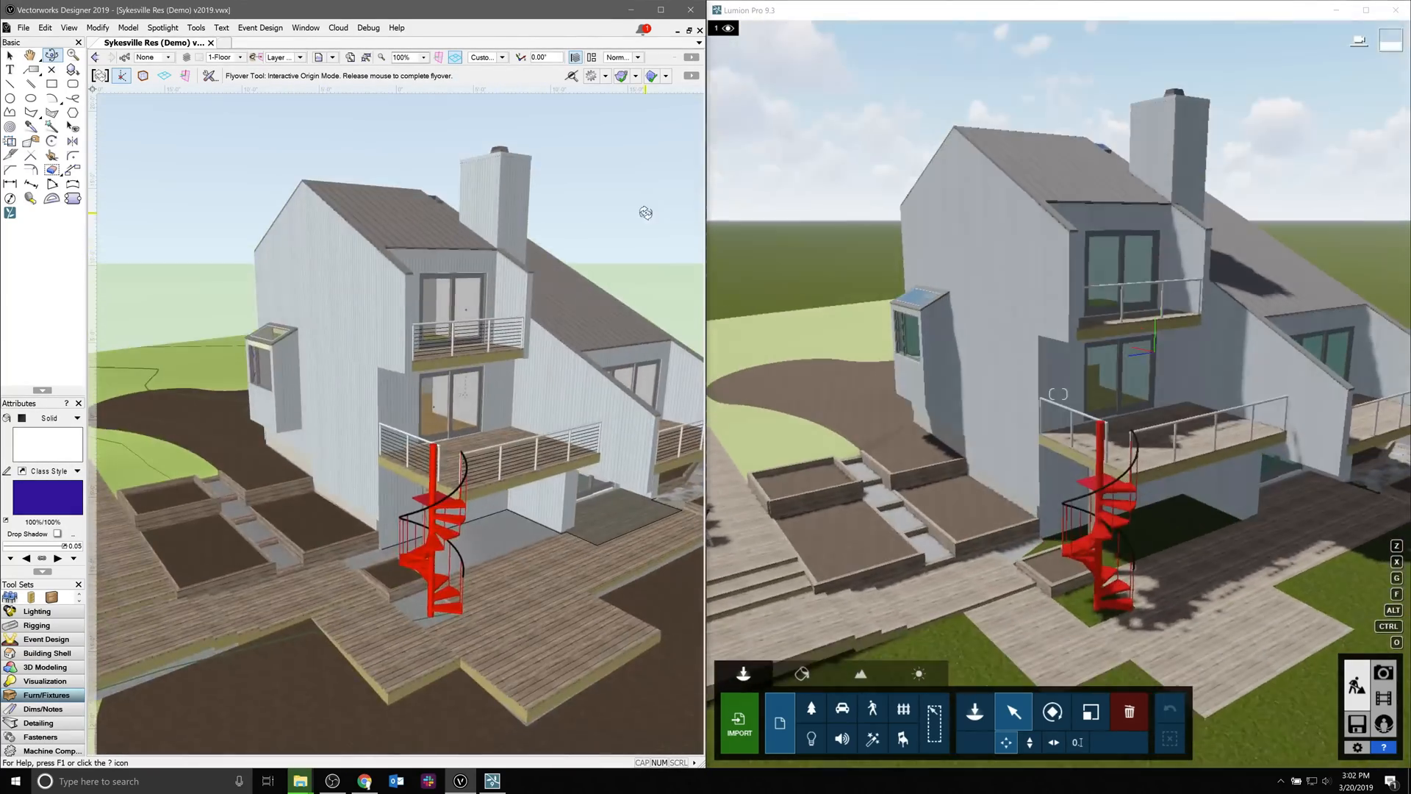
pyautogui.moveTo(646, 213); pyautogui.dragTo(364, 457)
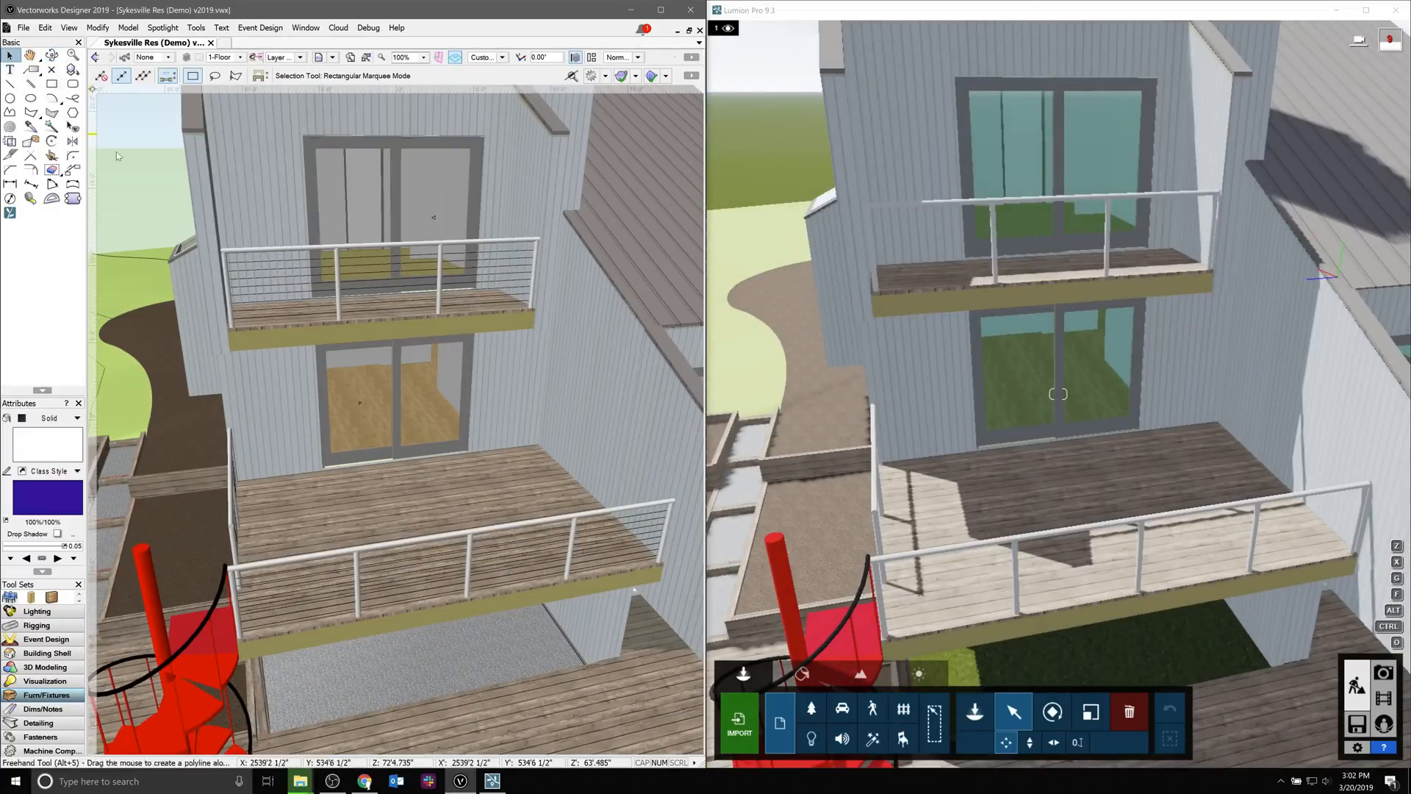
pyautogui.click(396, 401)
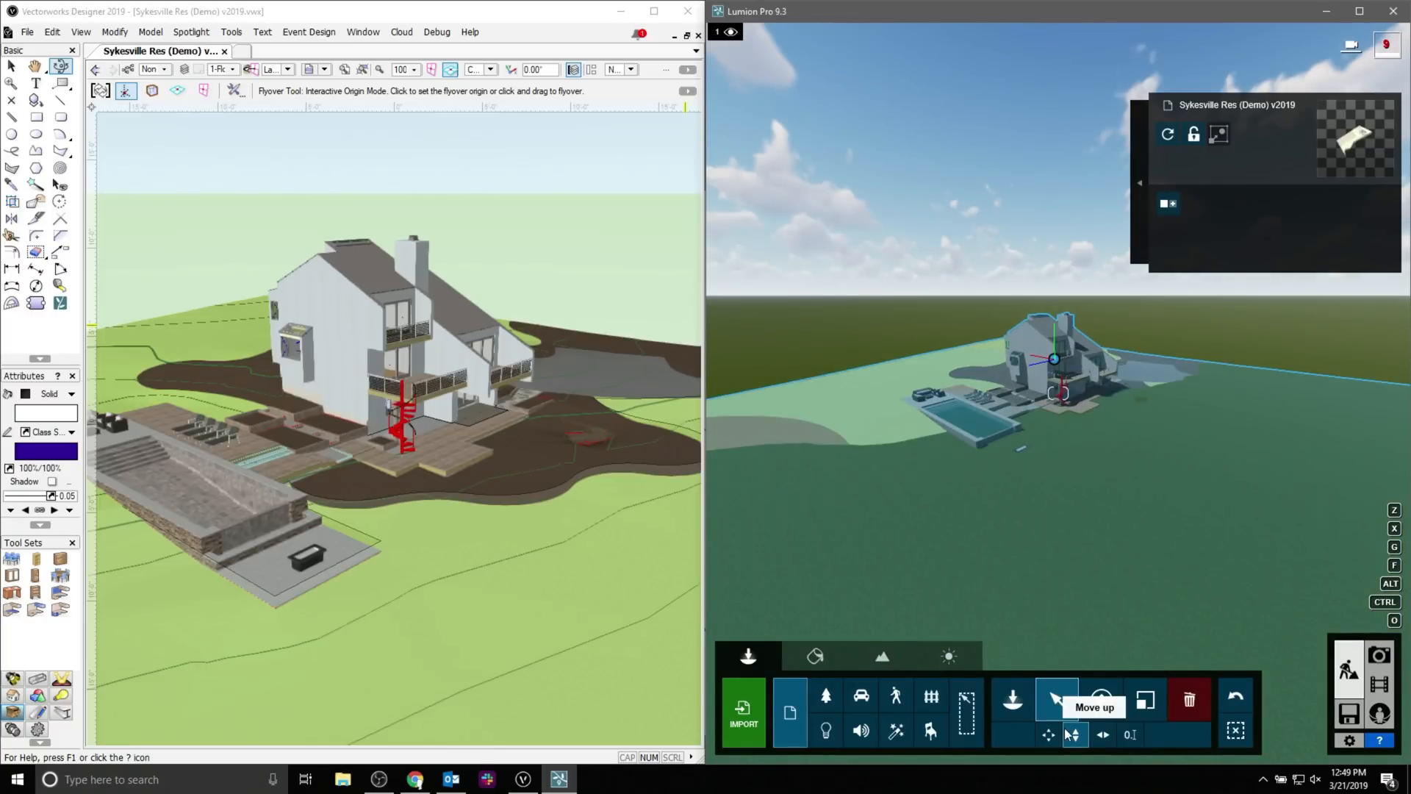
pyautogui.moveTo(1075, 735)
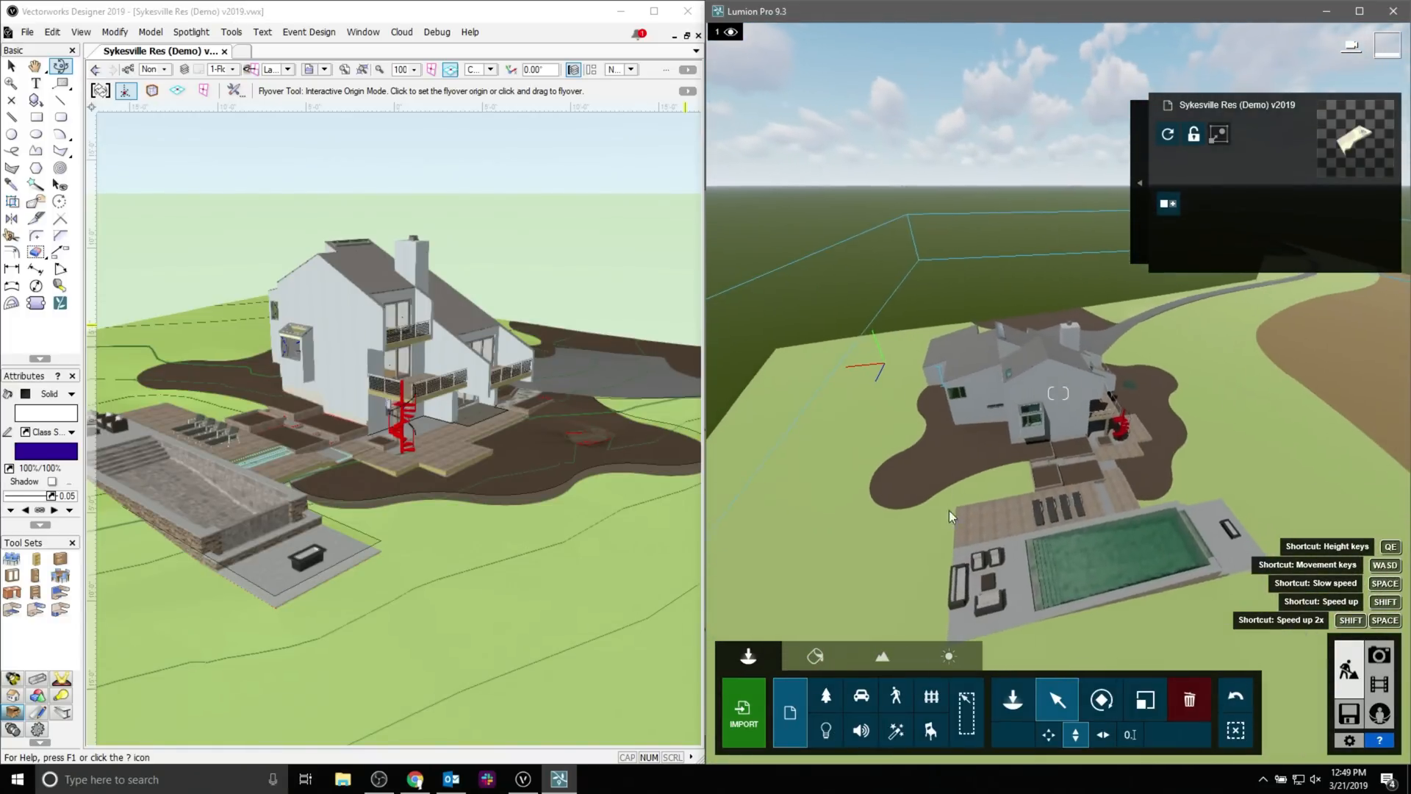
# Maximize Lumion showing the synced house, patio, pool and full lot up close.
pyautogui.click(1359, 11)
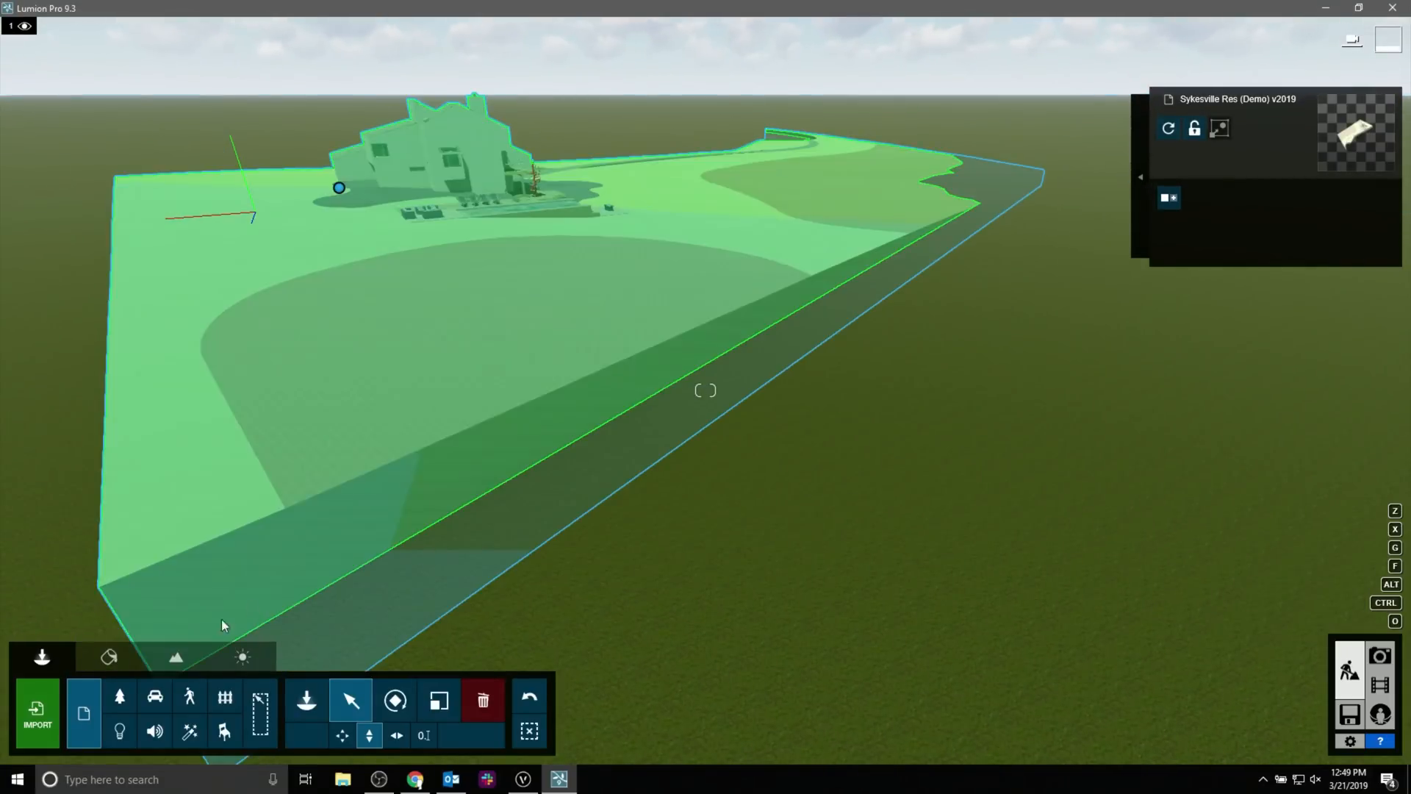
# Open the Landscape tab's terrain raise/lower and flatten brushes beside the house.
pyautogui.click(176, 656)
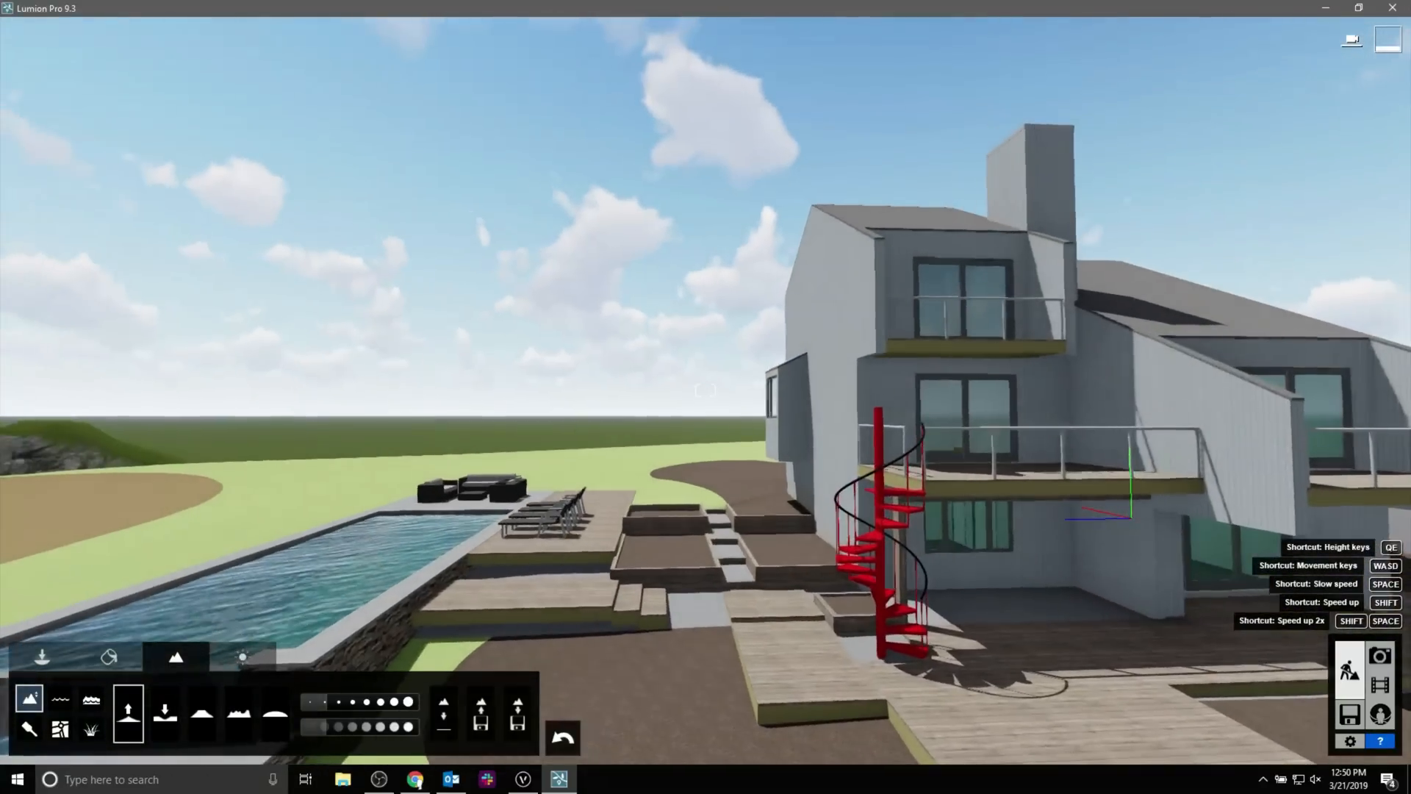
# Open the Material Editor on the imported house, picking out its clear glass.
pyautogui.click(108, 657)
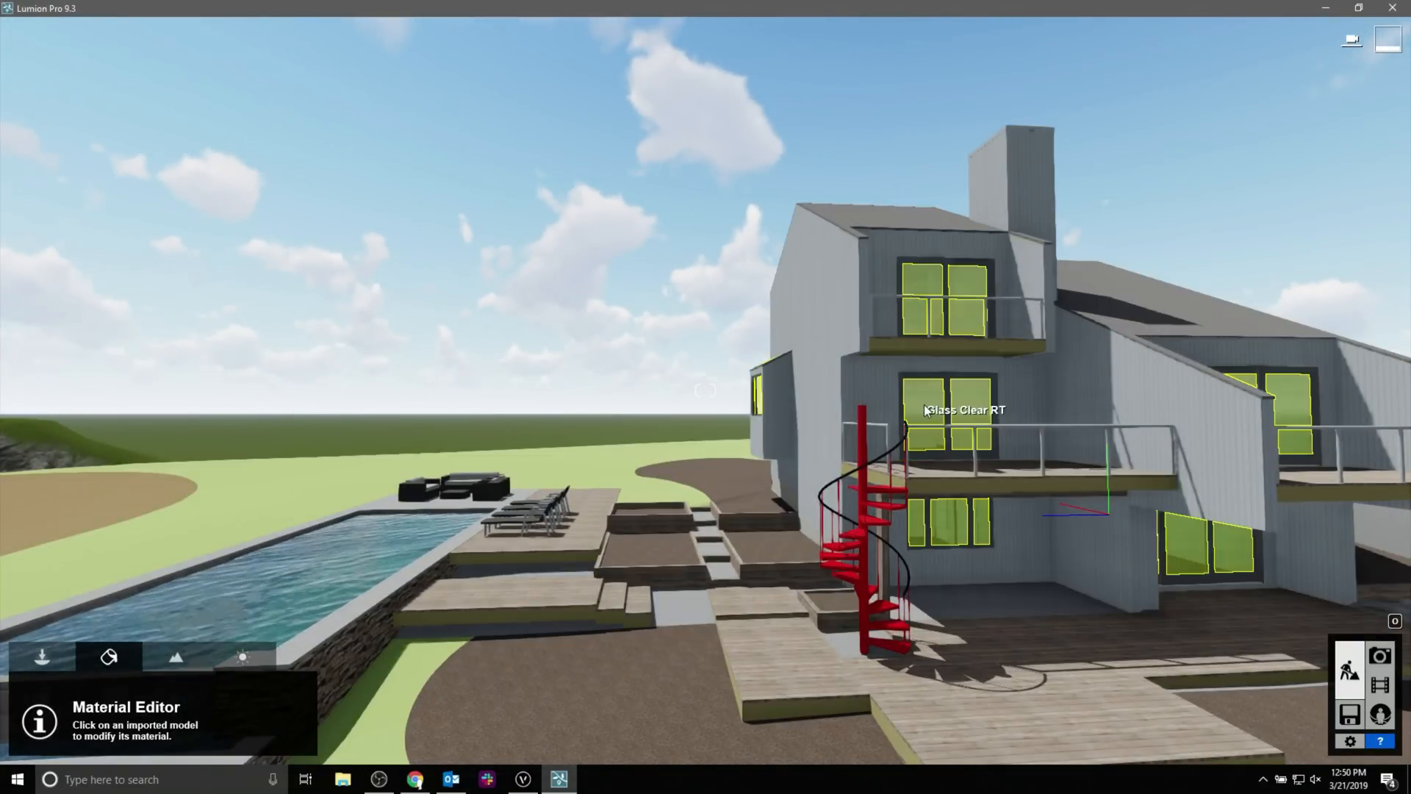
pyautogui.moveTo(896, 396)
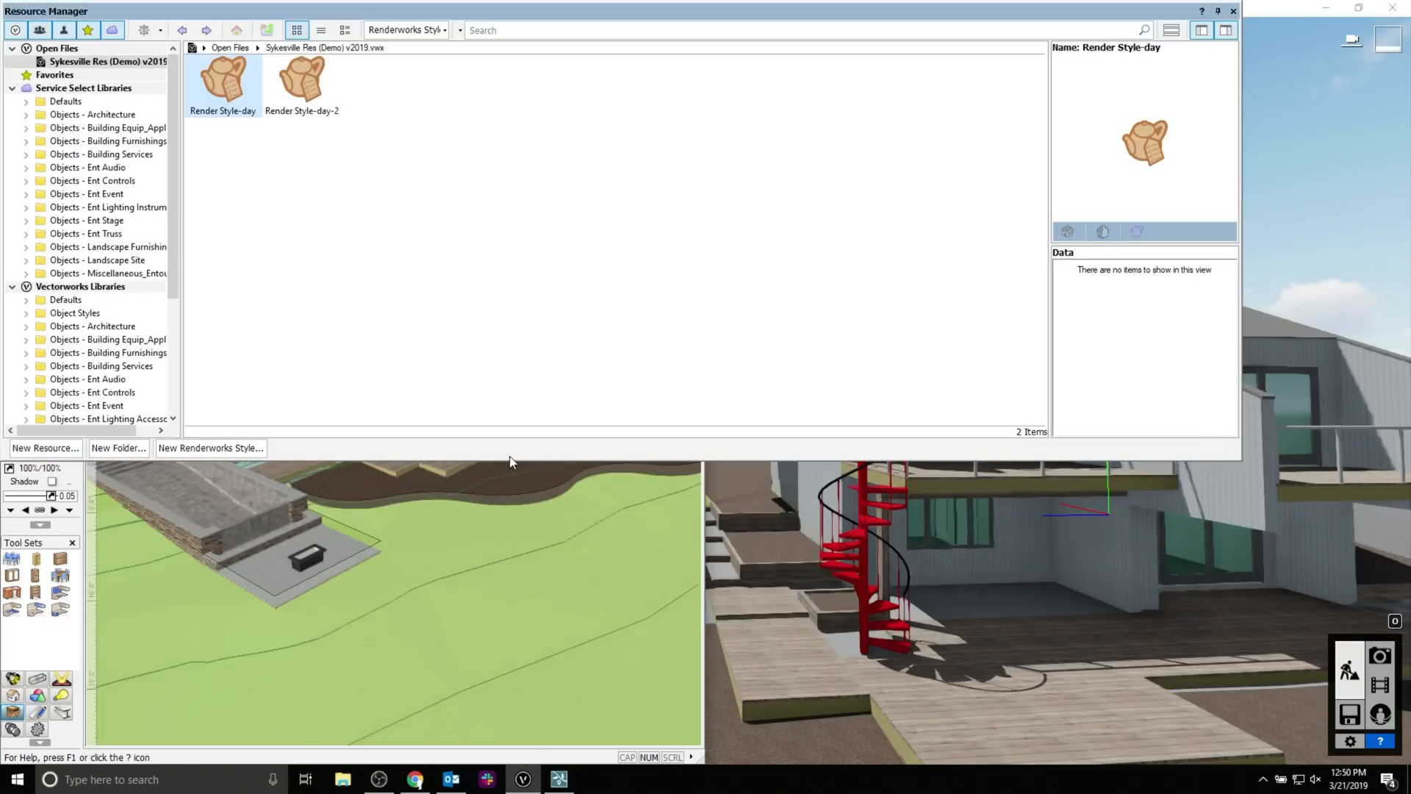
# List Renderworks Textures in the Resource Manager and select Glass Blue 02 RT and Glass Clear.
pyautogui.click(405, 29)
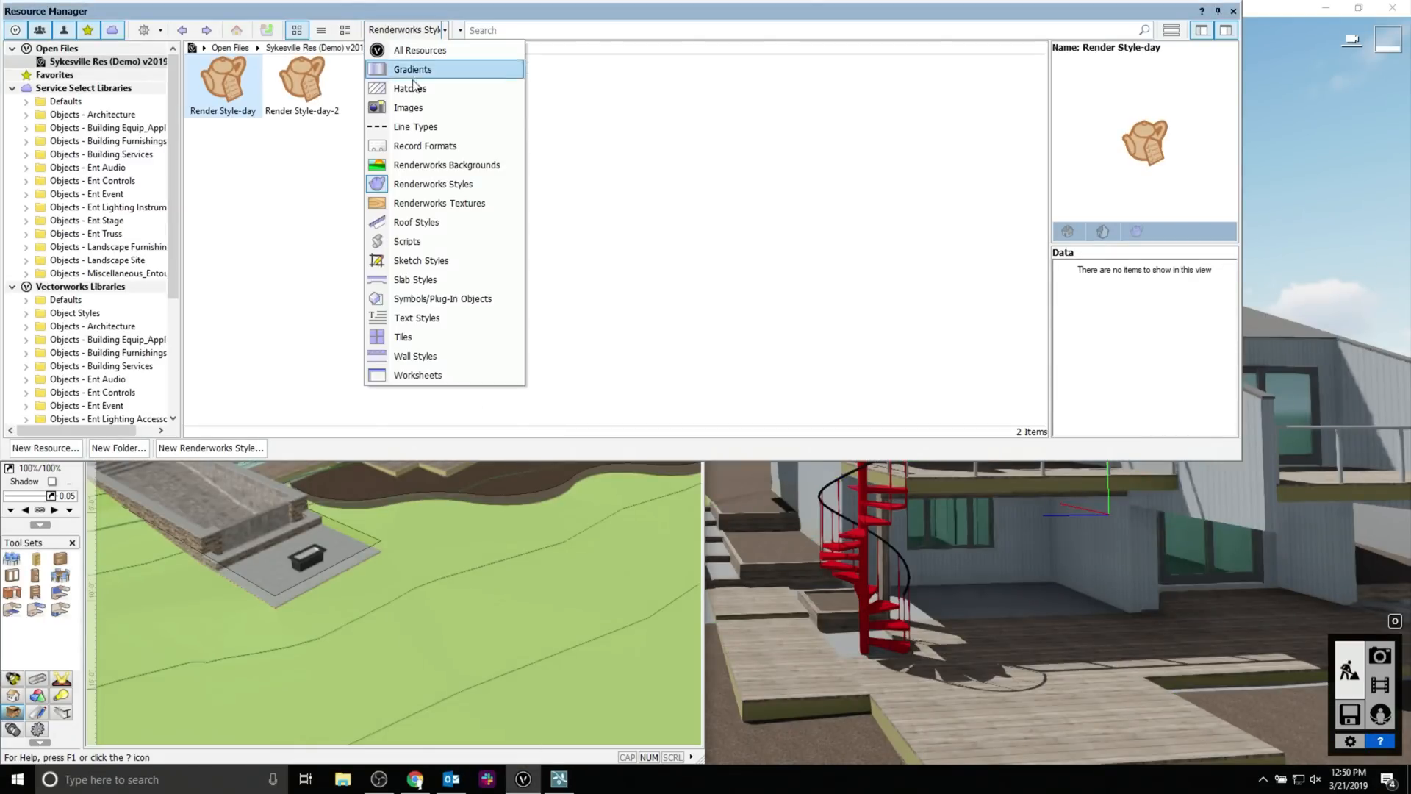
pyautogui.click(438, 203)
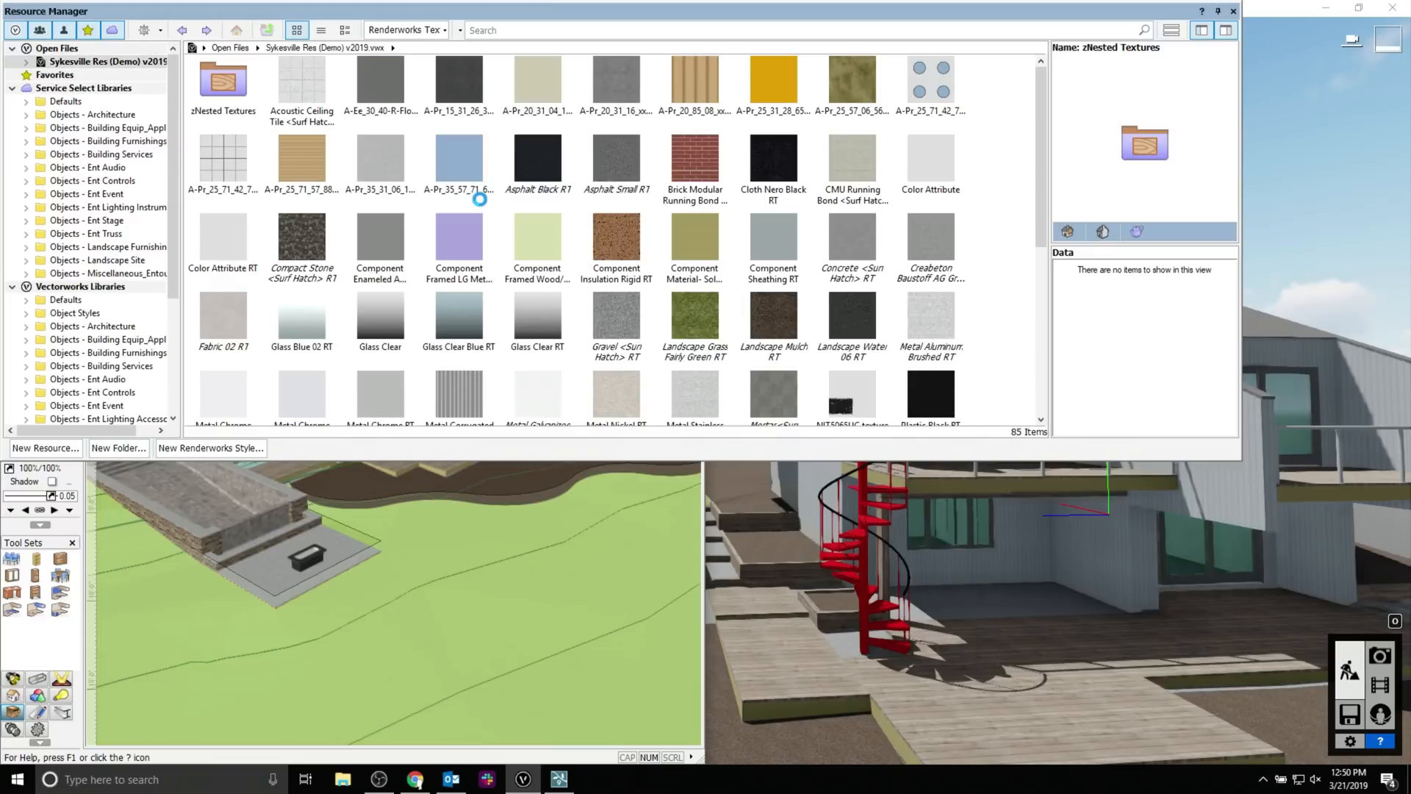
pyautogui.scroll(-3)
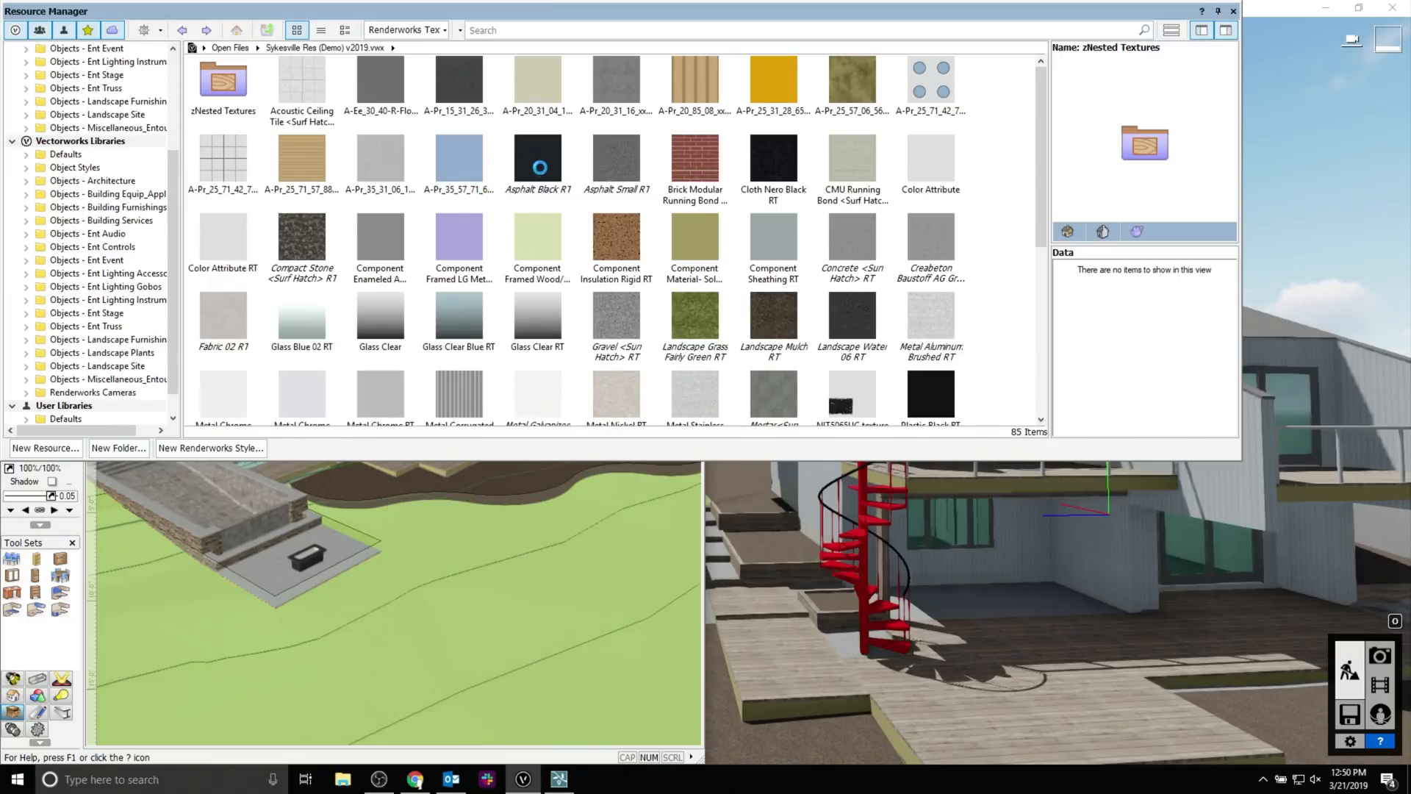
pyautogui.scroll(-3)
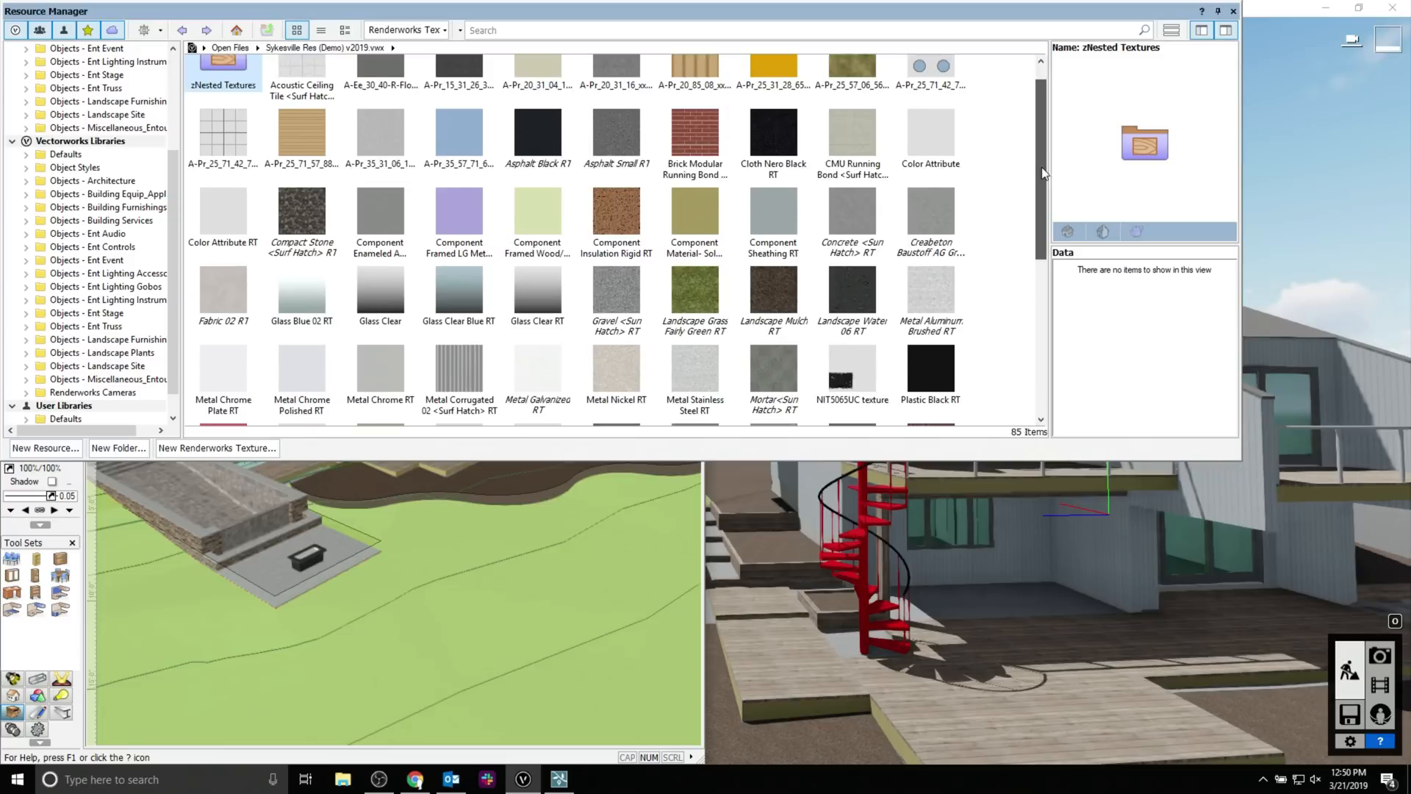
pyautogui.scroll(-3)
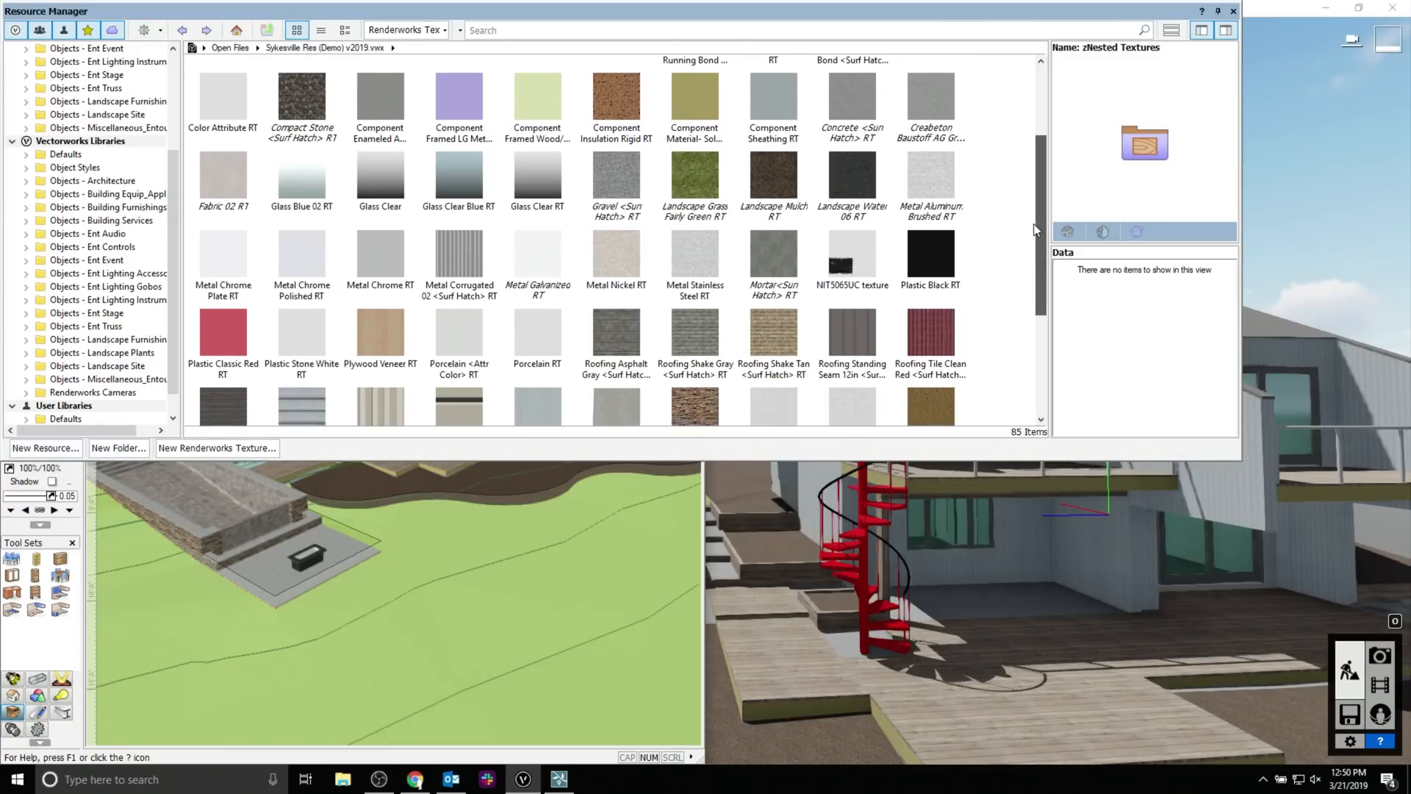
pyautogui.click(301, 171)
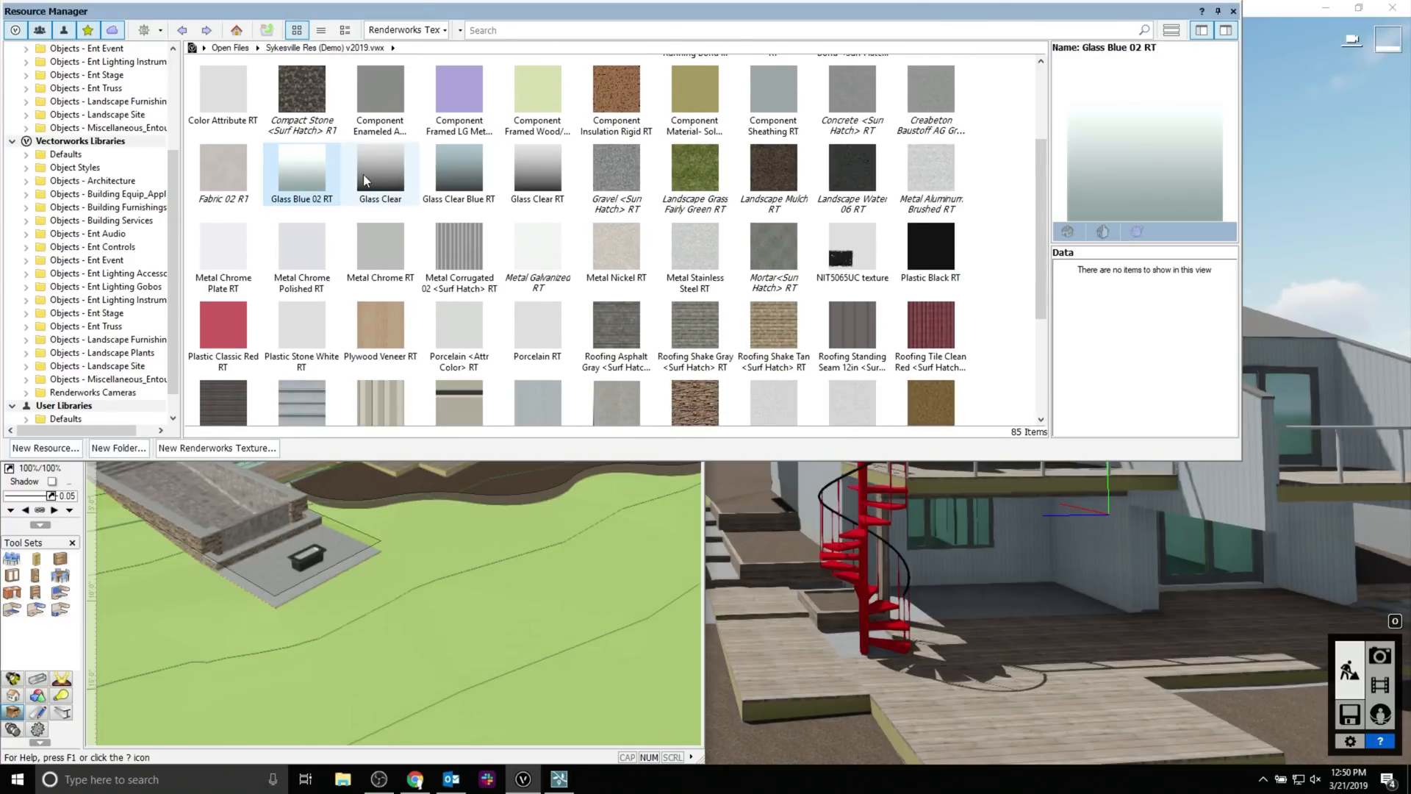
pyautogui.click(537, 172)
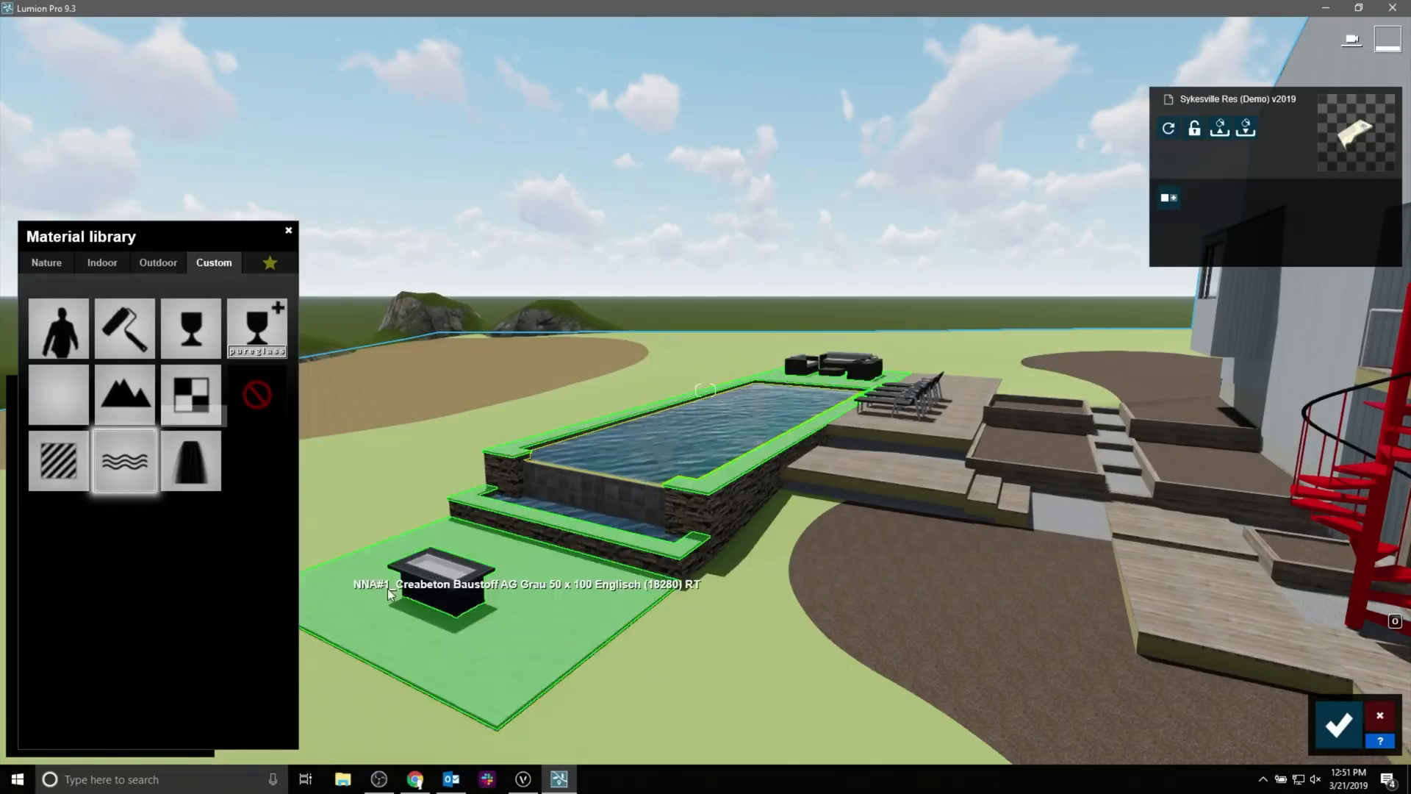
# Select the Creabeton paving surface around the pool for remapping.
pyautogui.click(257, 394)
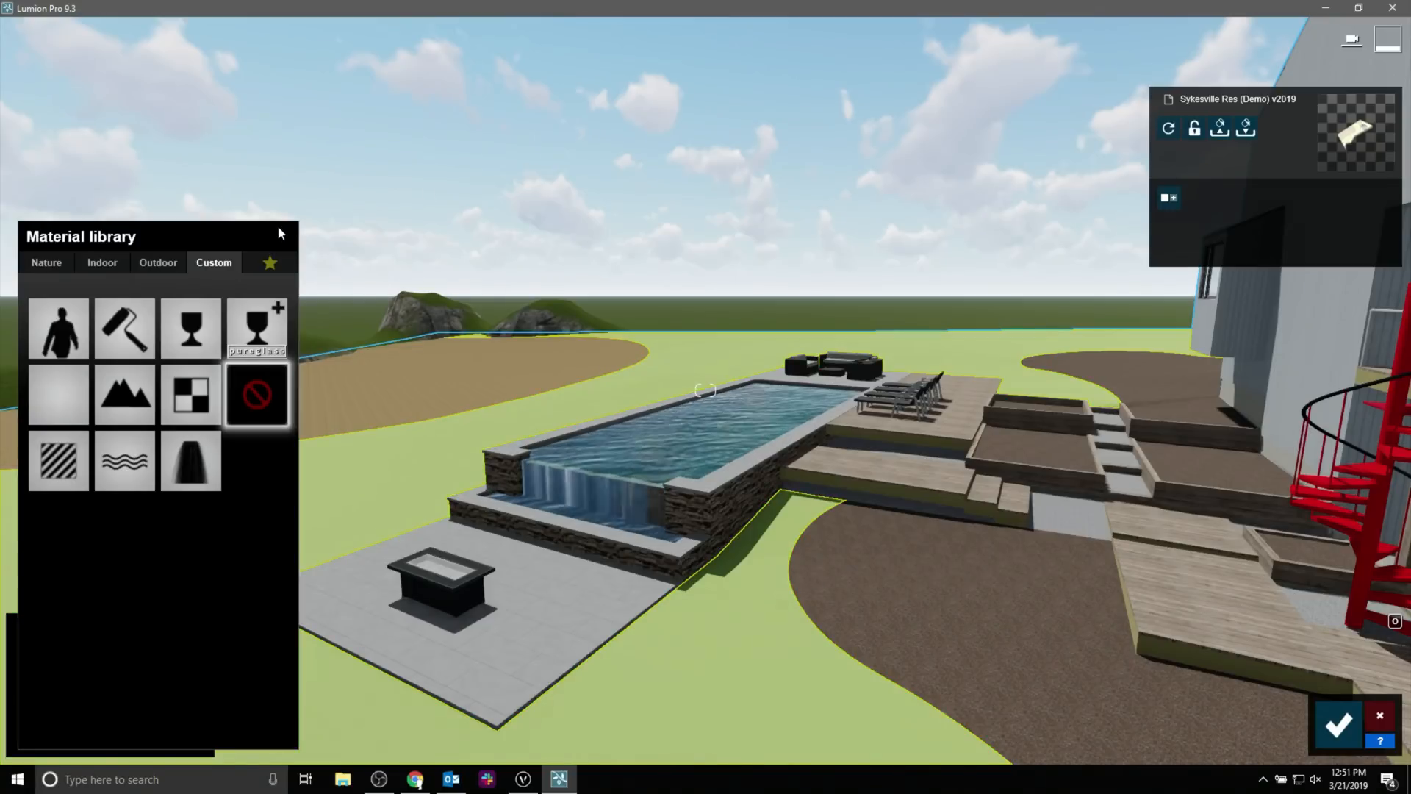
pyautogui.moveTo(428, 577)
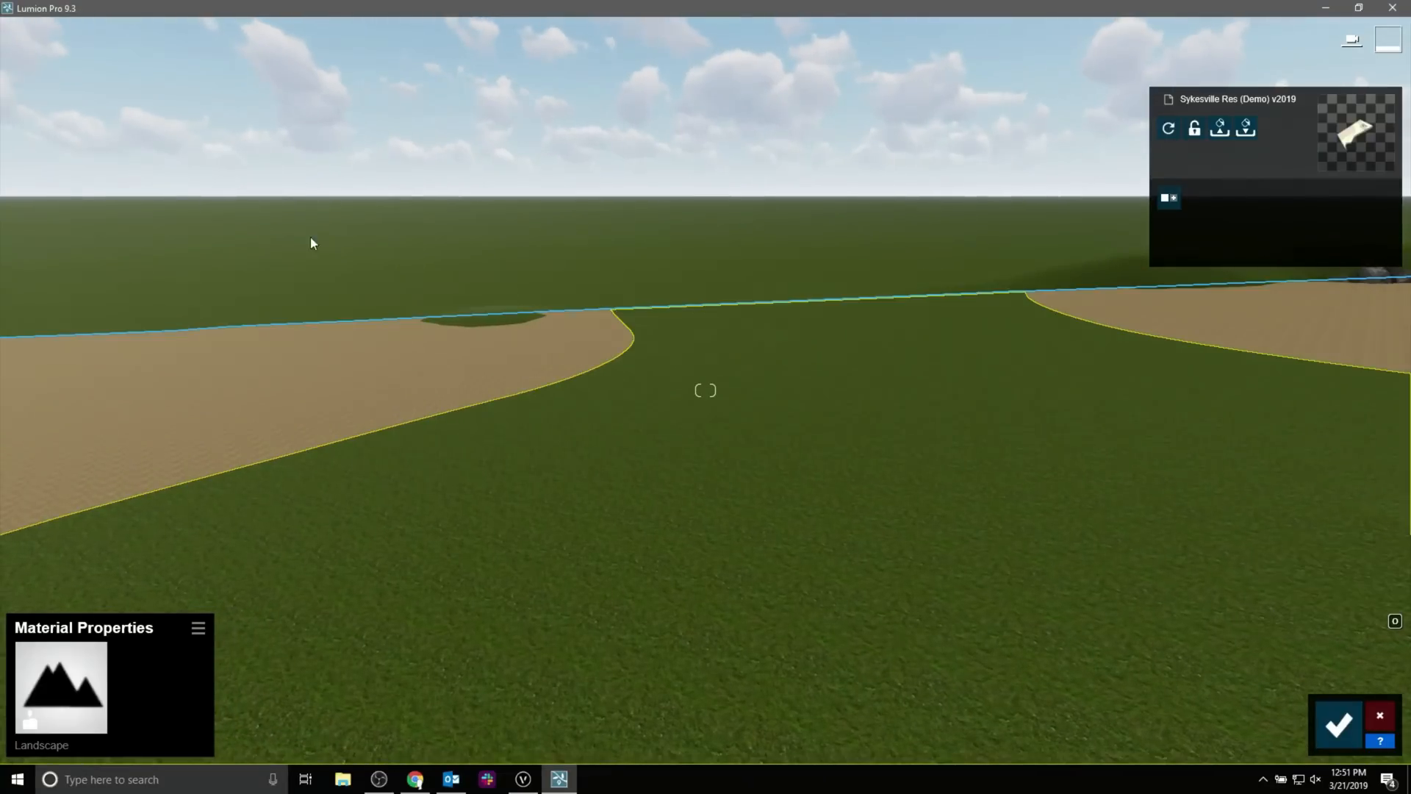
# Browse the material library's Nature > 3D Grass materials for the lawn surface.
pyautogui.click(61, 685)
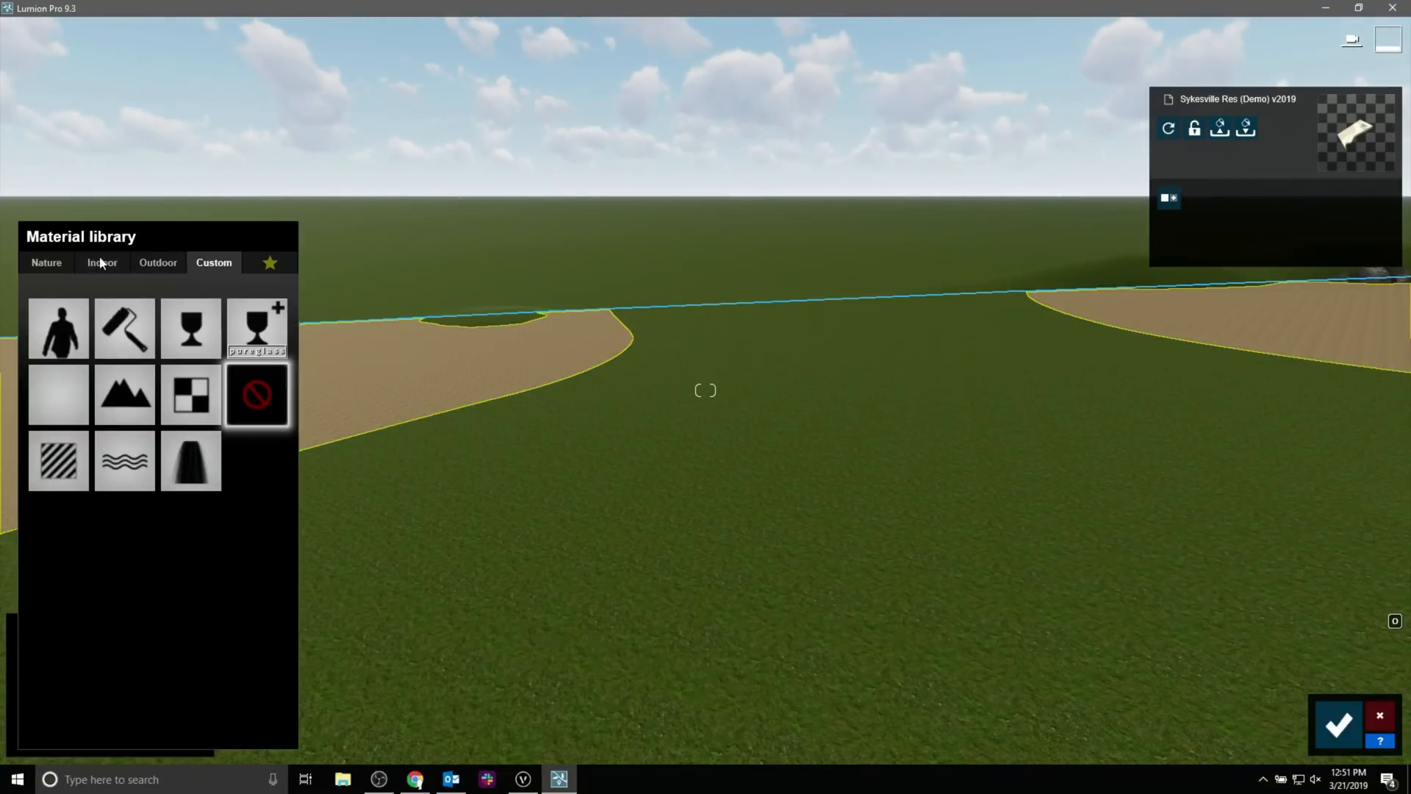
pyautogui.click(46, 261)
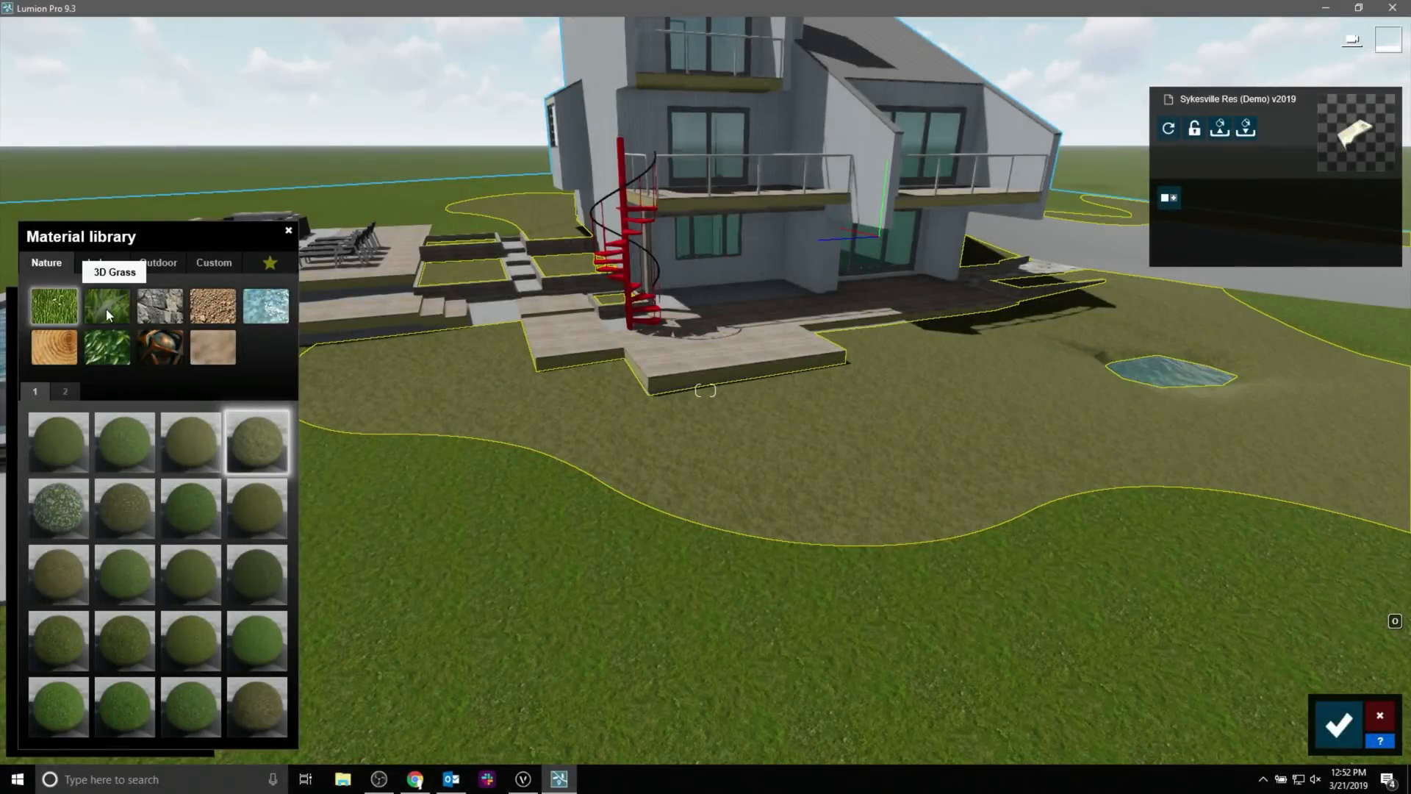
pyautogui.click(189, 441)
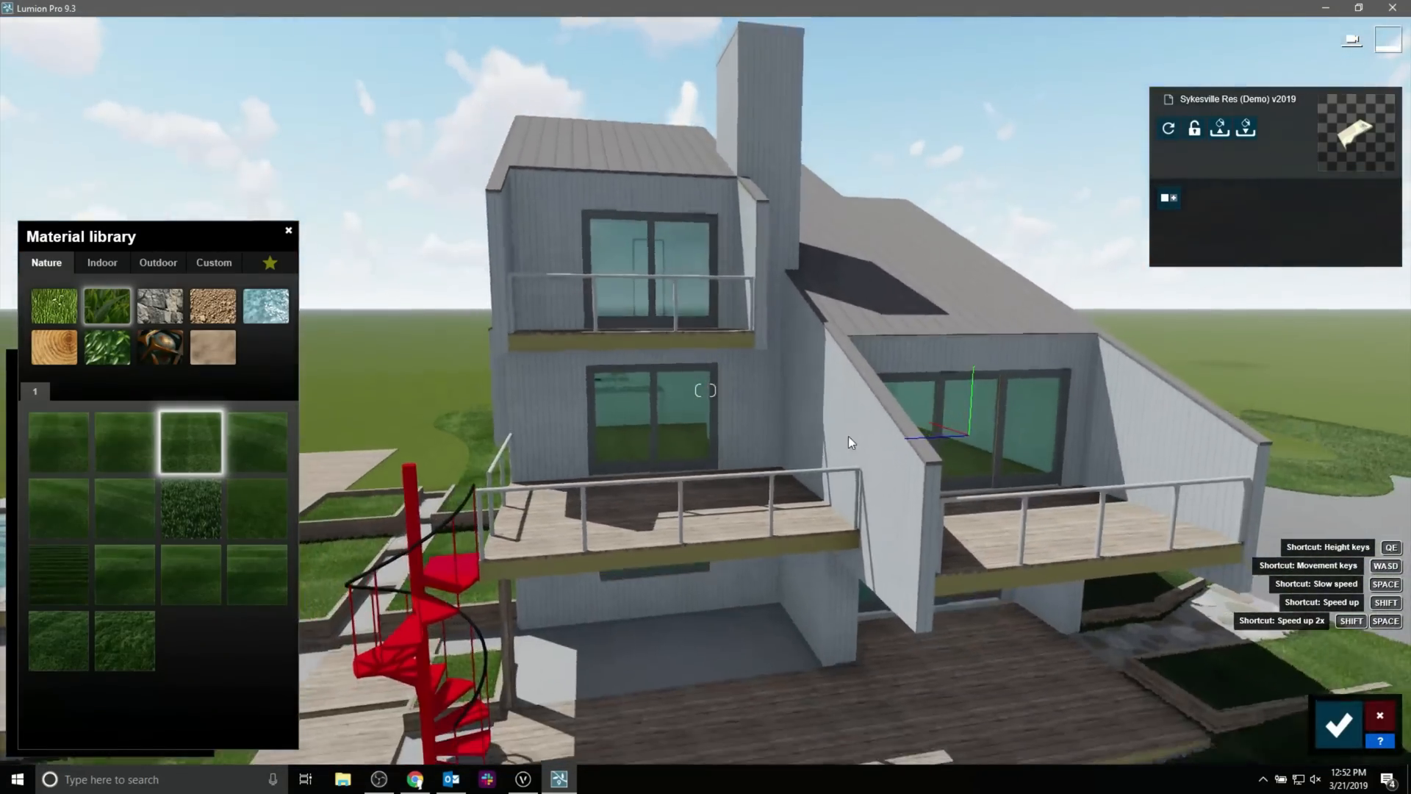
# Give the house walls the grey Exterior Walls Alt material.
pyautogui.click(213, 262)
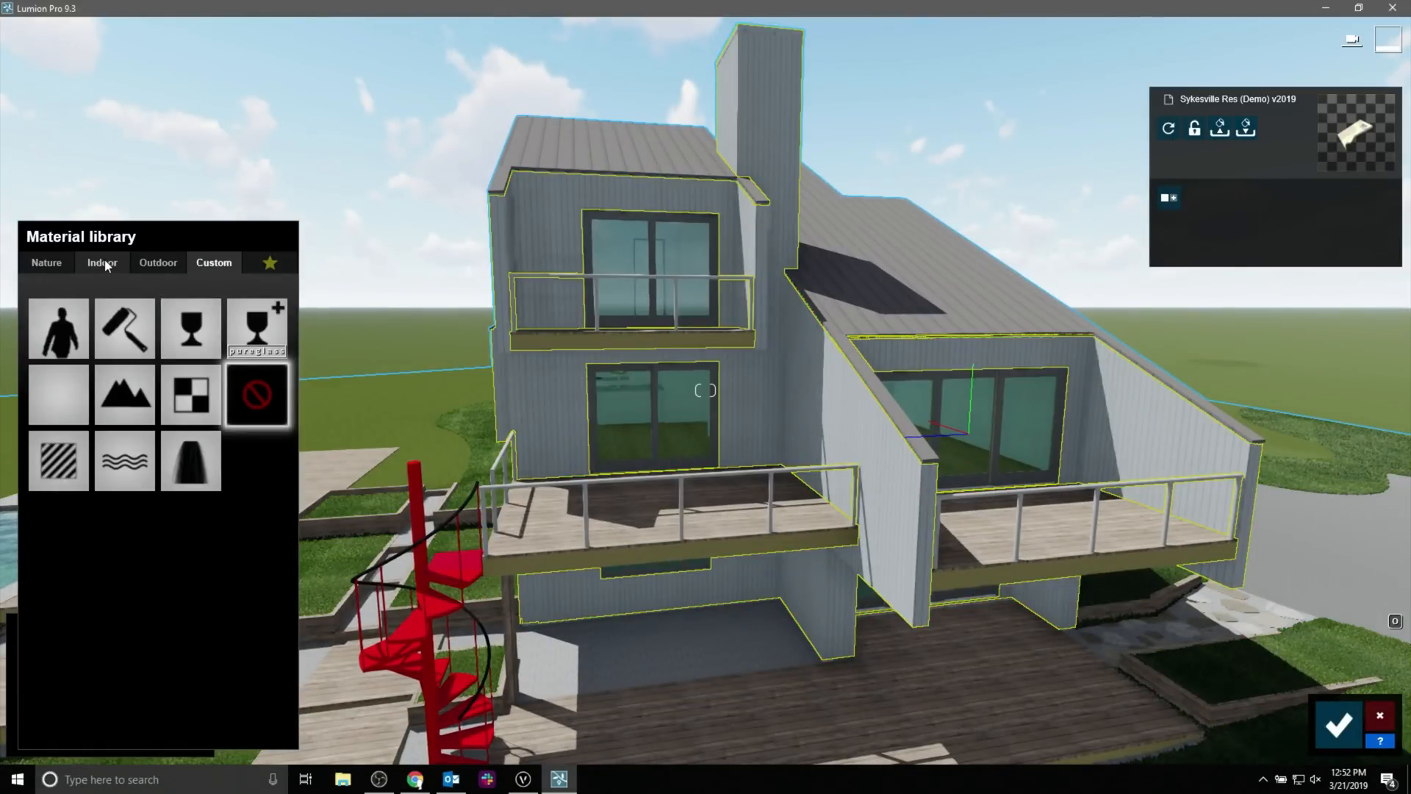
pyautogui.click(158, 262)
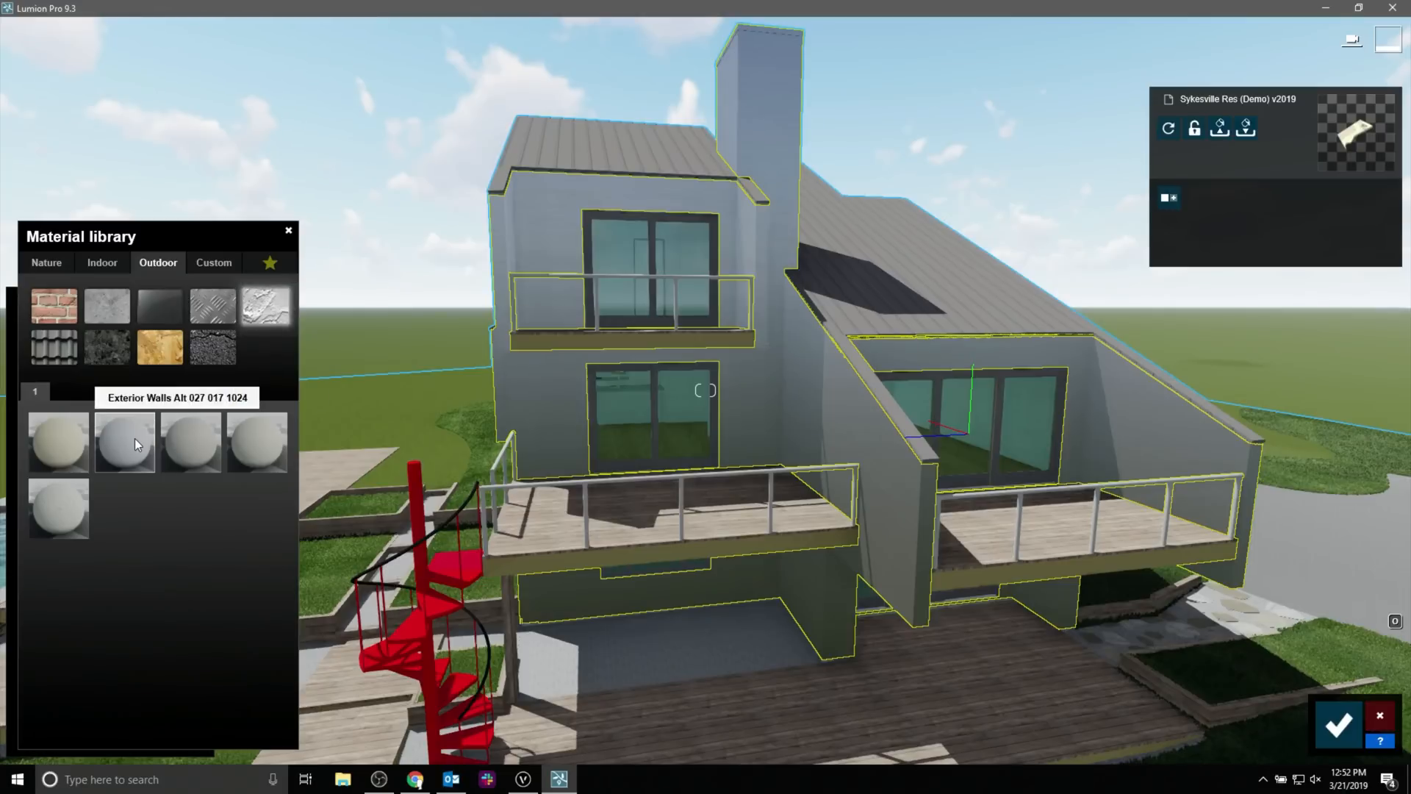
pyautogui.click(124, 442)
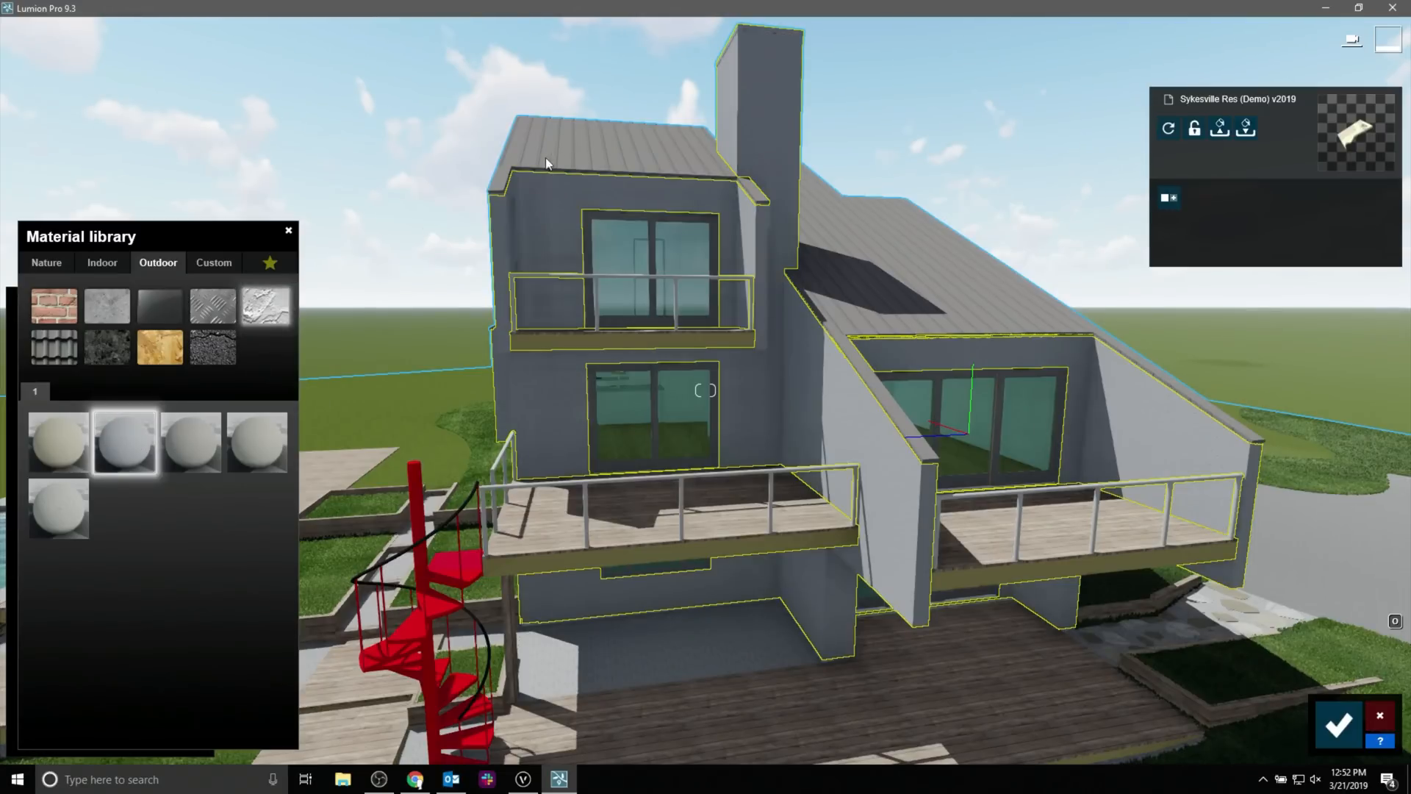
# Give the roof blue Metal Painted 001b and adjust its material settings.
pyautogui.click(213, 262)
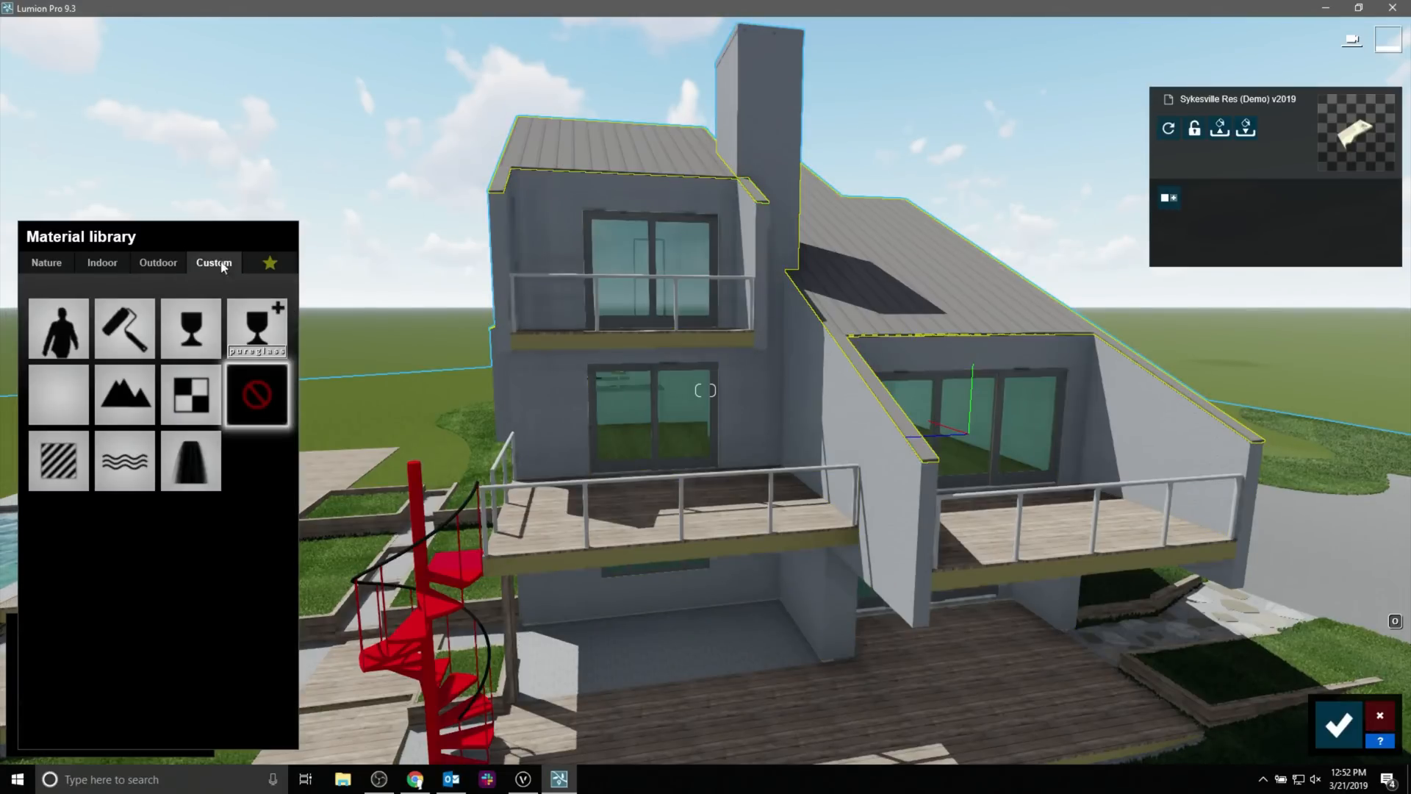
pyautogui.click(157, 261)
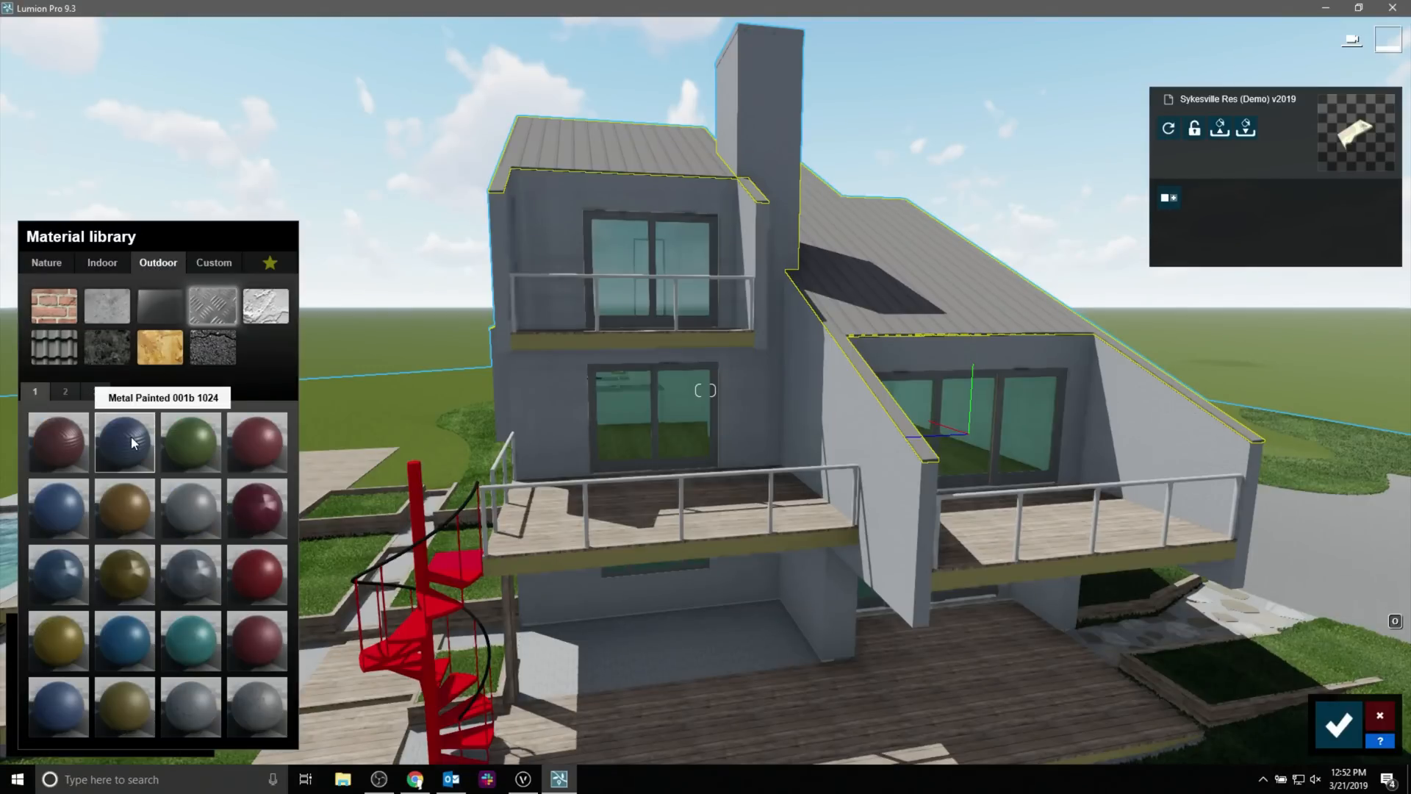
pyautogui.click(124, 441)
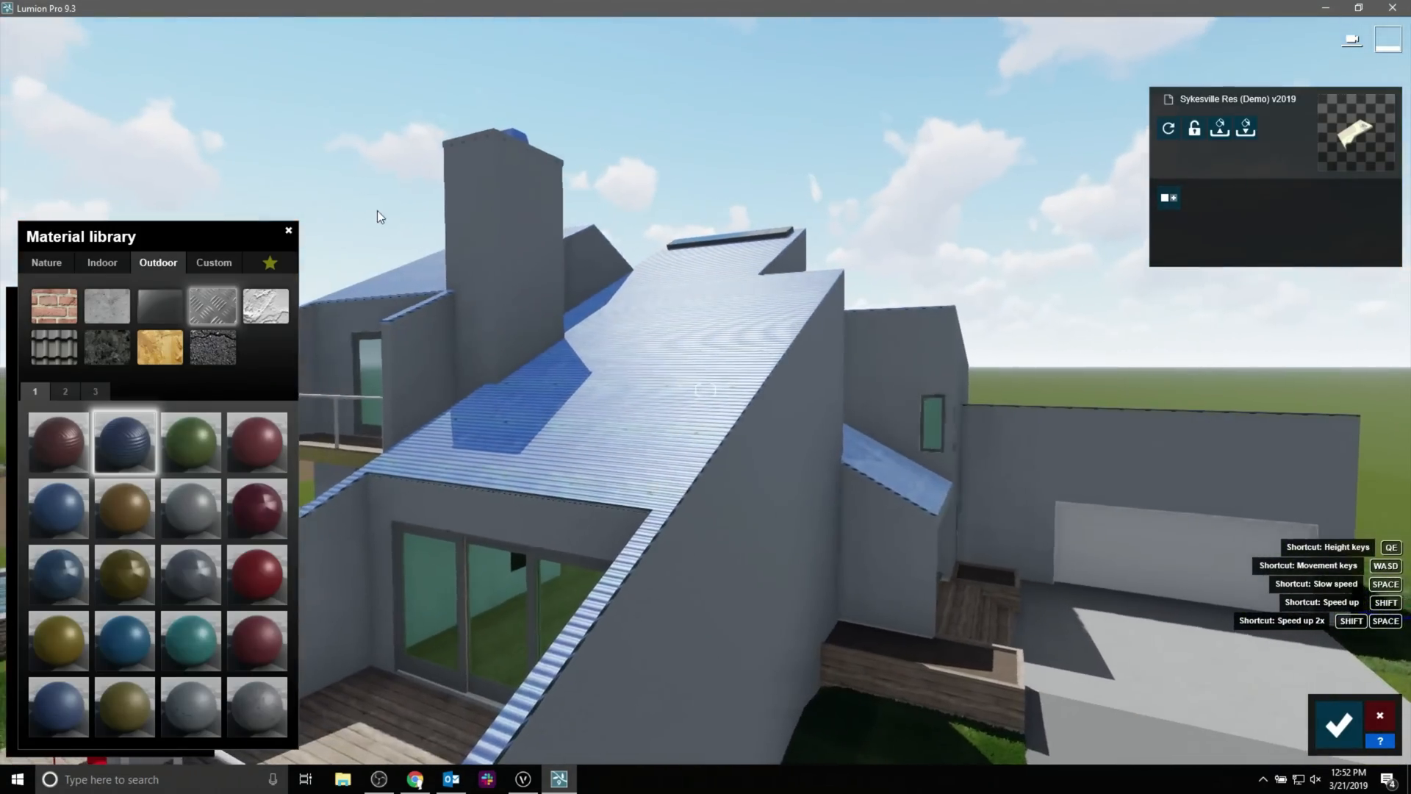
pyautogui.click(125, 441)
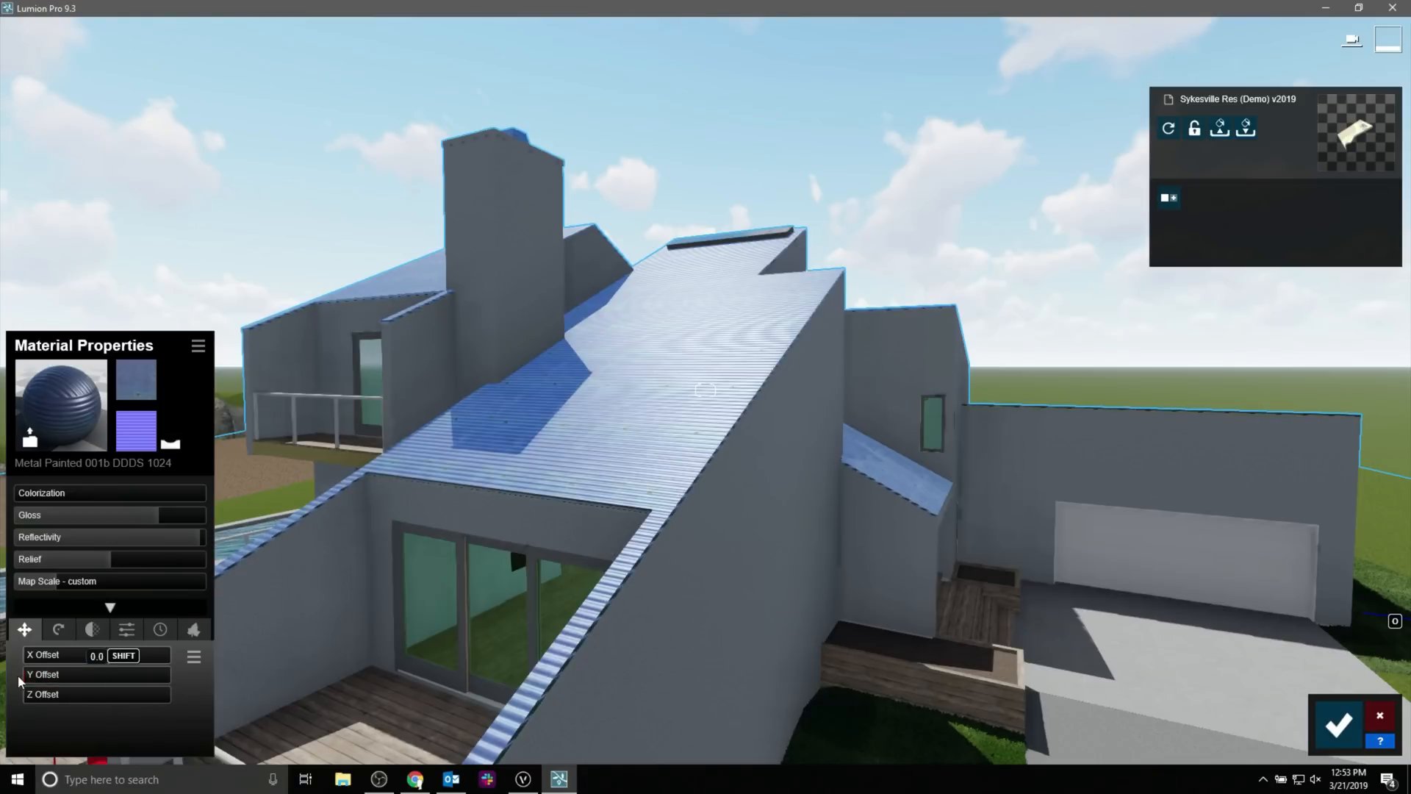
pyautogui.click(57, 629)
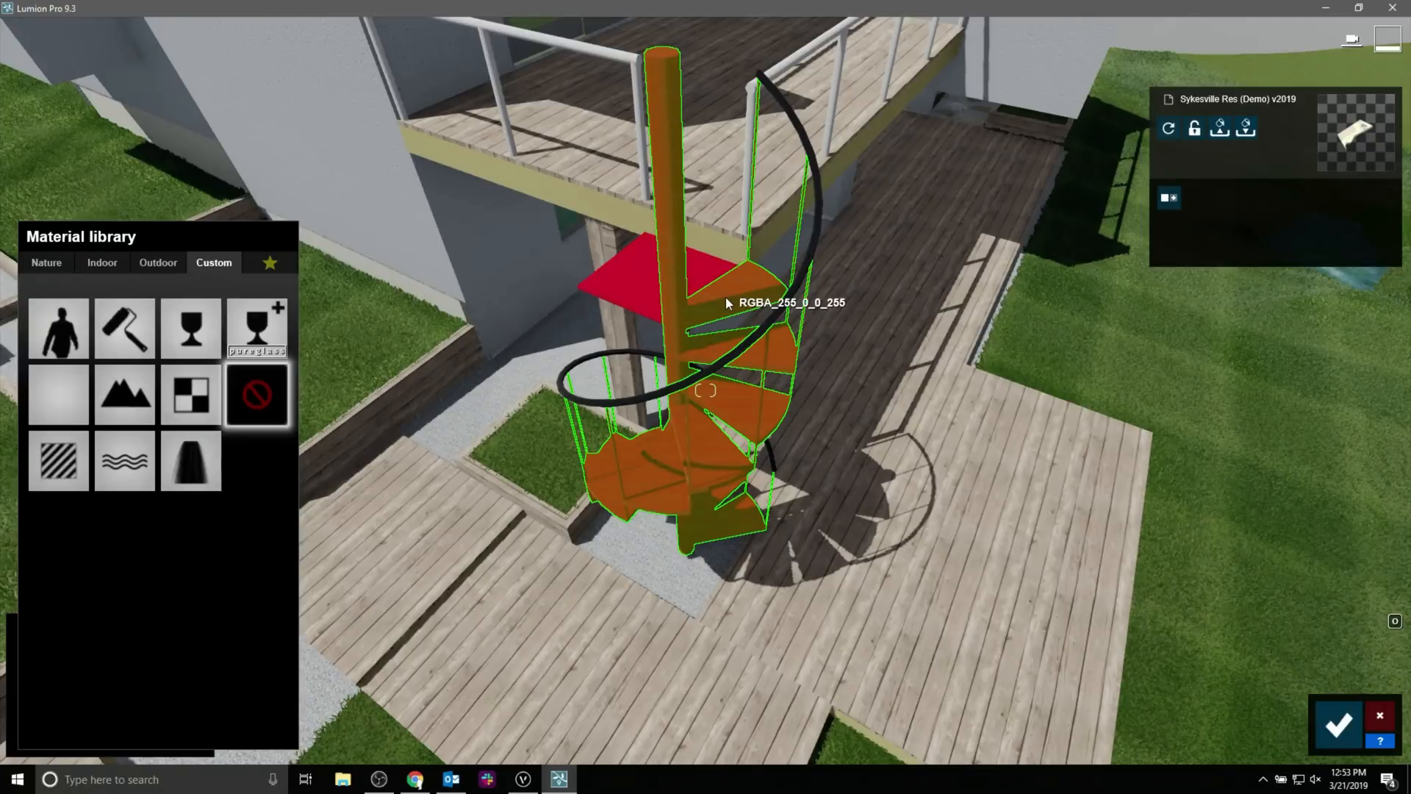
pyautogui.moveTo(401, 351)
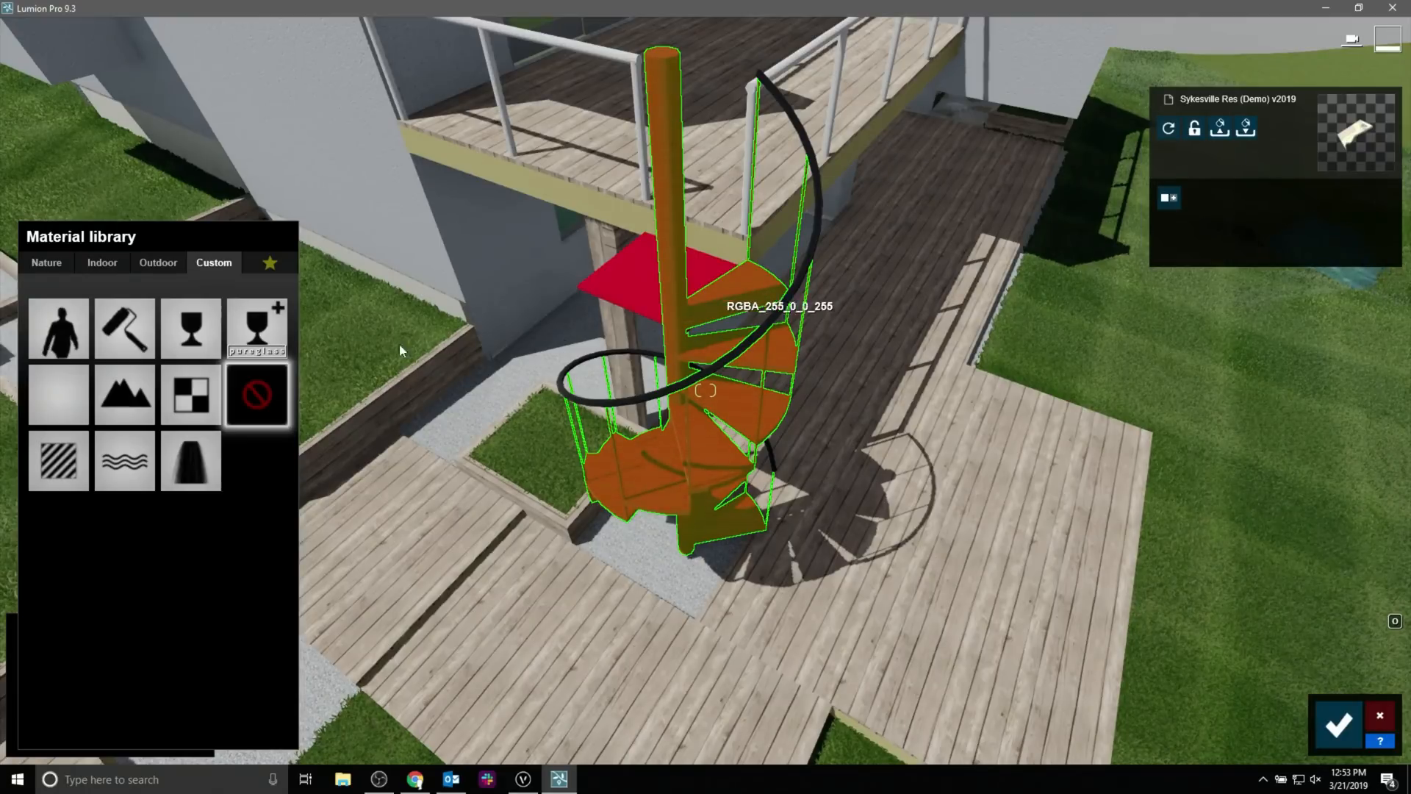
# Make the spiral stair Polii Metal StainlessSteelCast 002 2K, then browse metals for the landing.
pyautogui.click(157, 262)
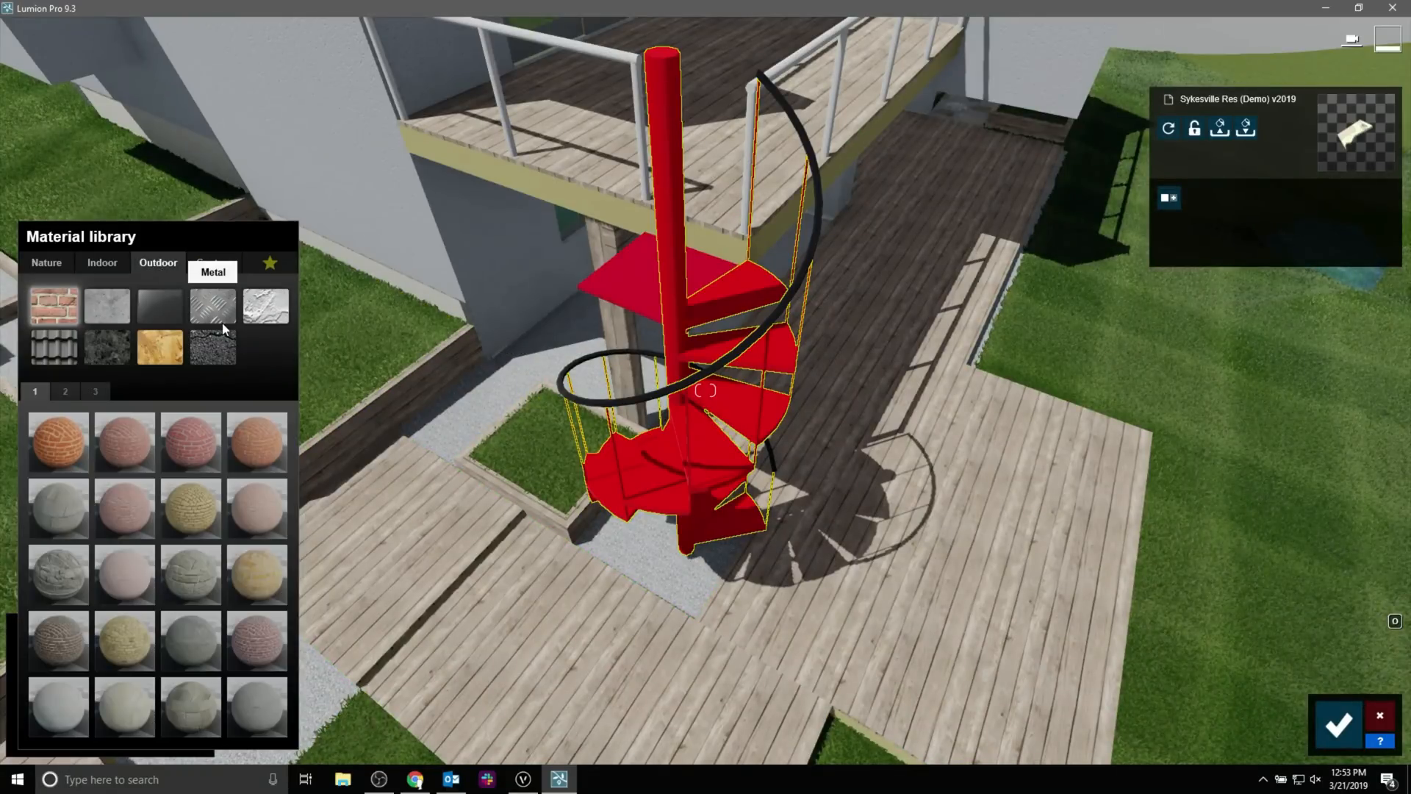
pyautogui.click(95, 390)
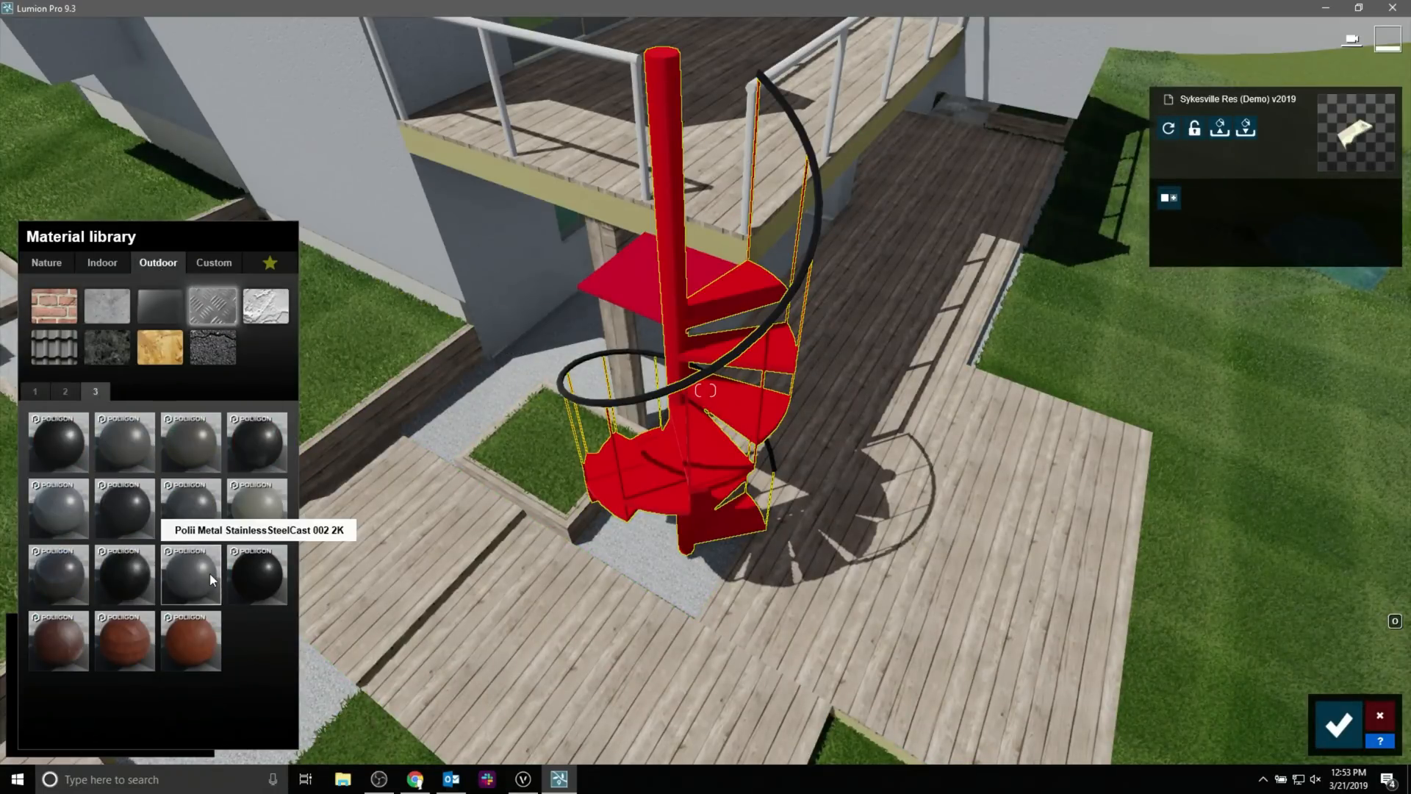
pyautogui.click(191, 576)
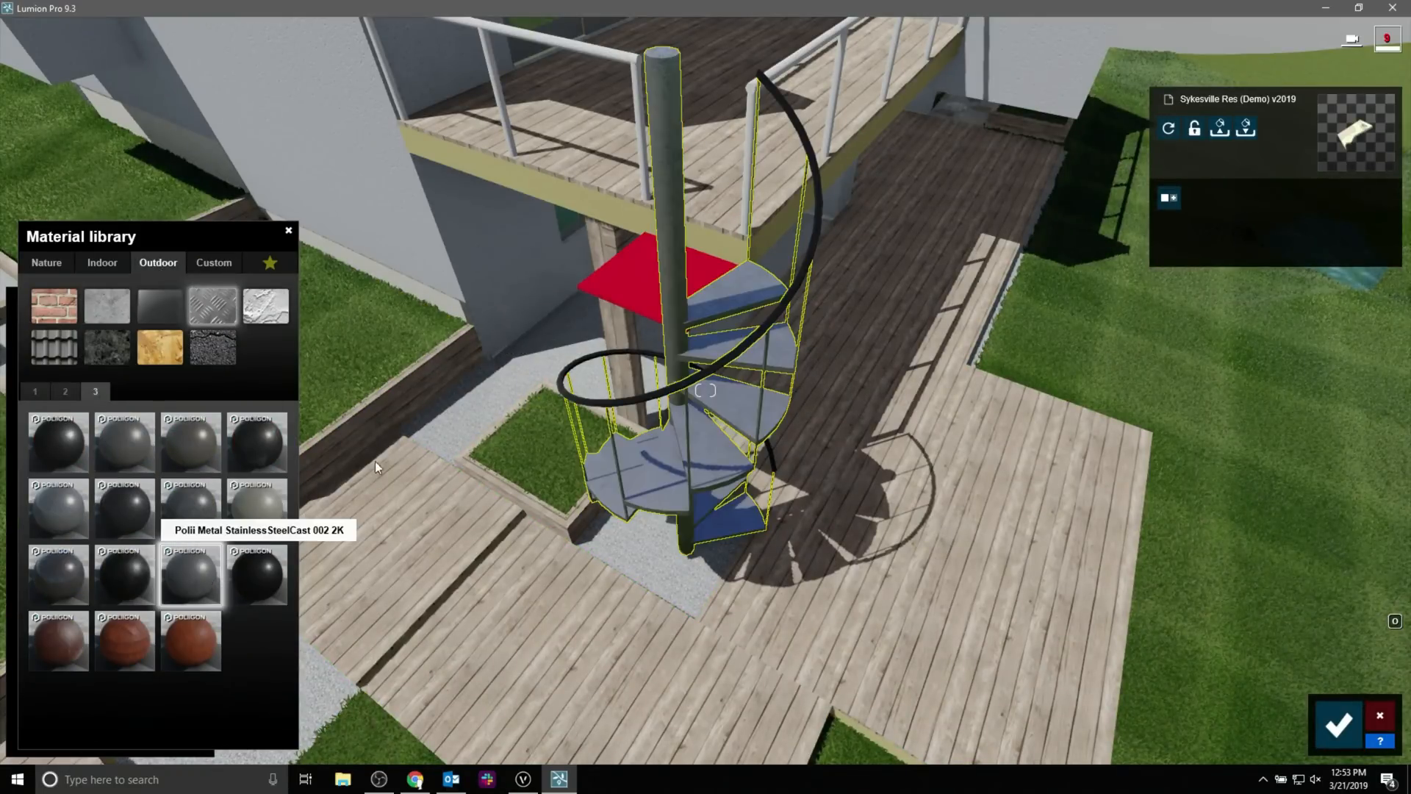
pyautogui.click(214, 261)
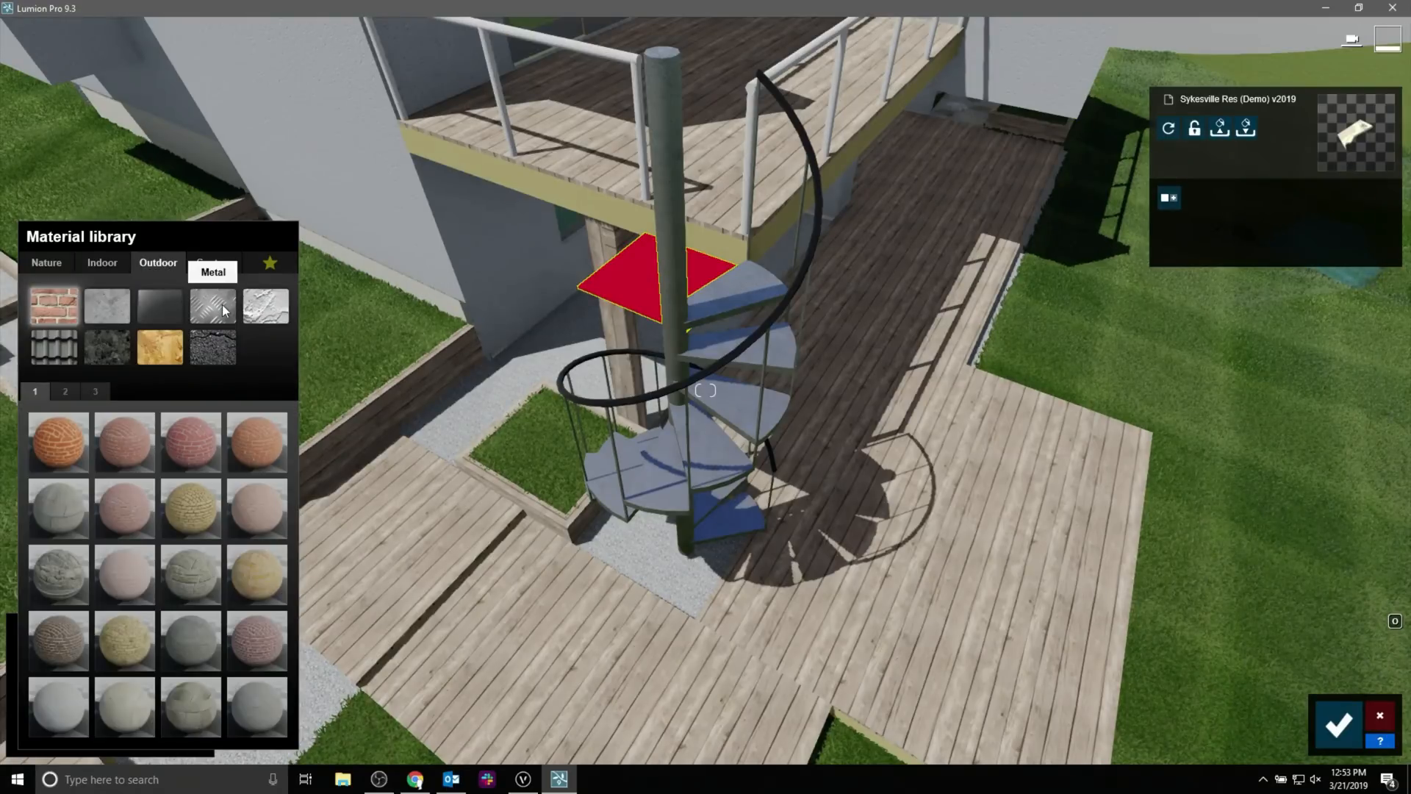
pyautogui.click(95, 390)
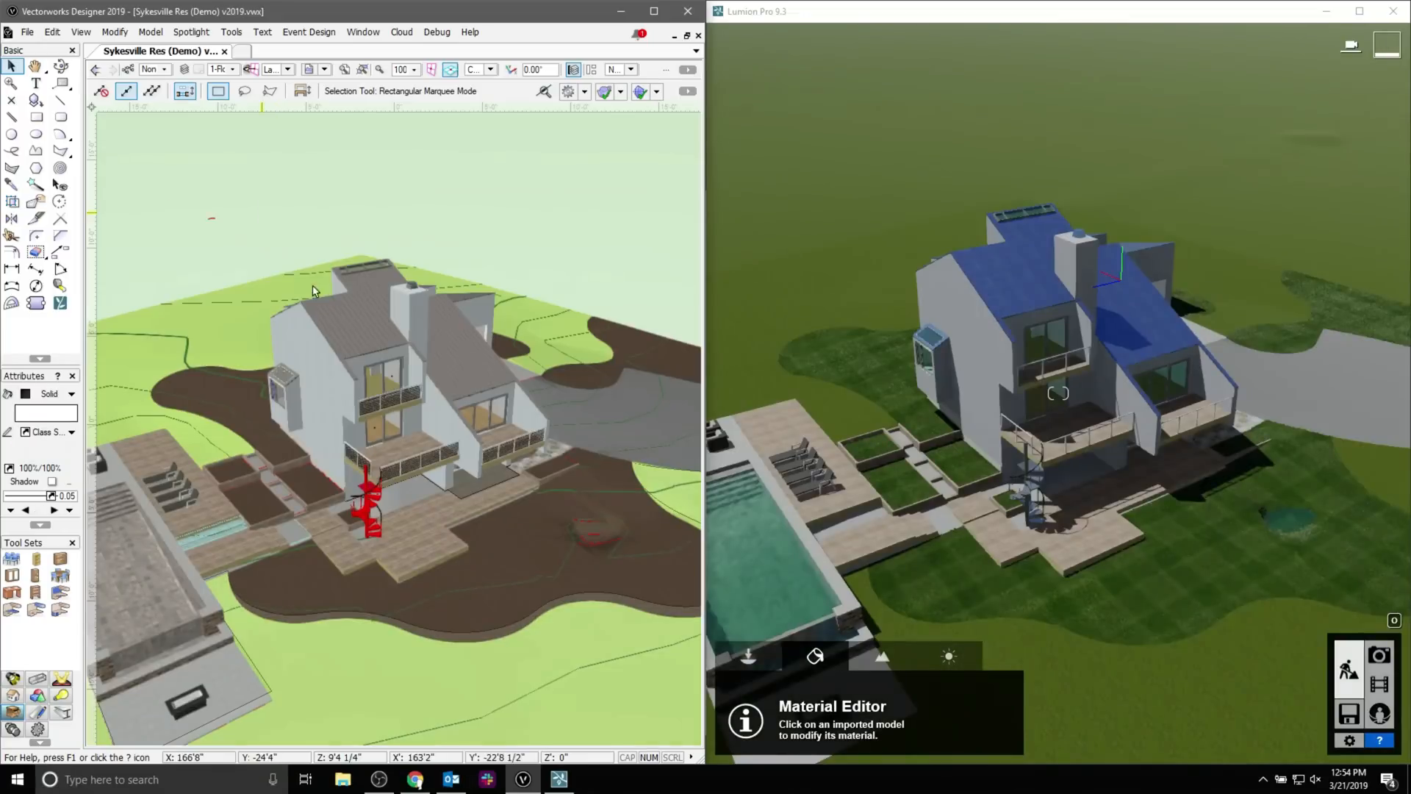
# Select the house's front roof face in the tiled Vectorworks window.
pyautogui.click(355, 333)
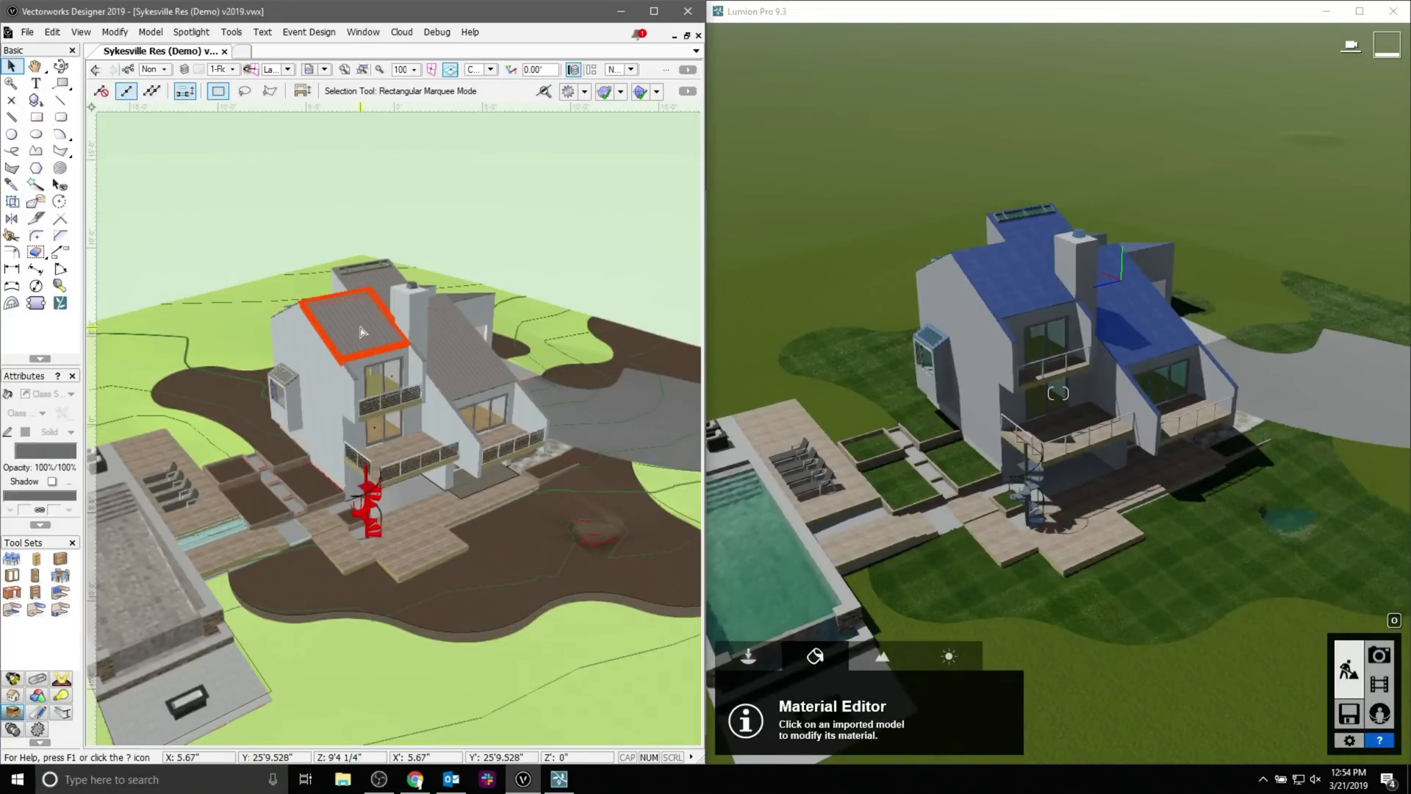
pyautogui.click(430, 553)
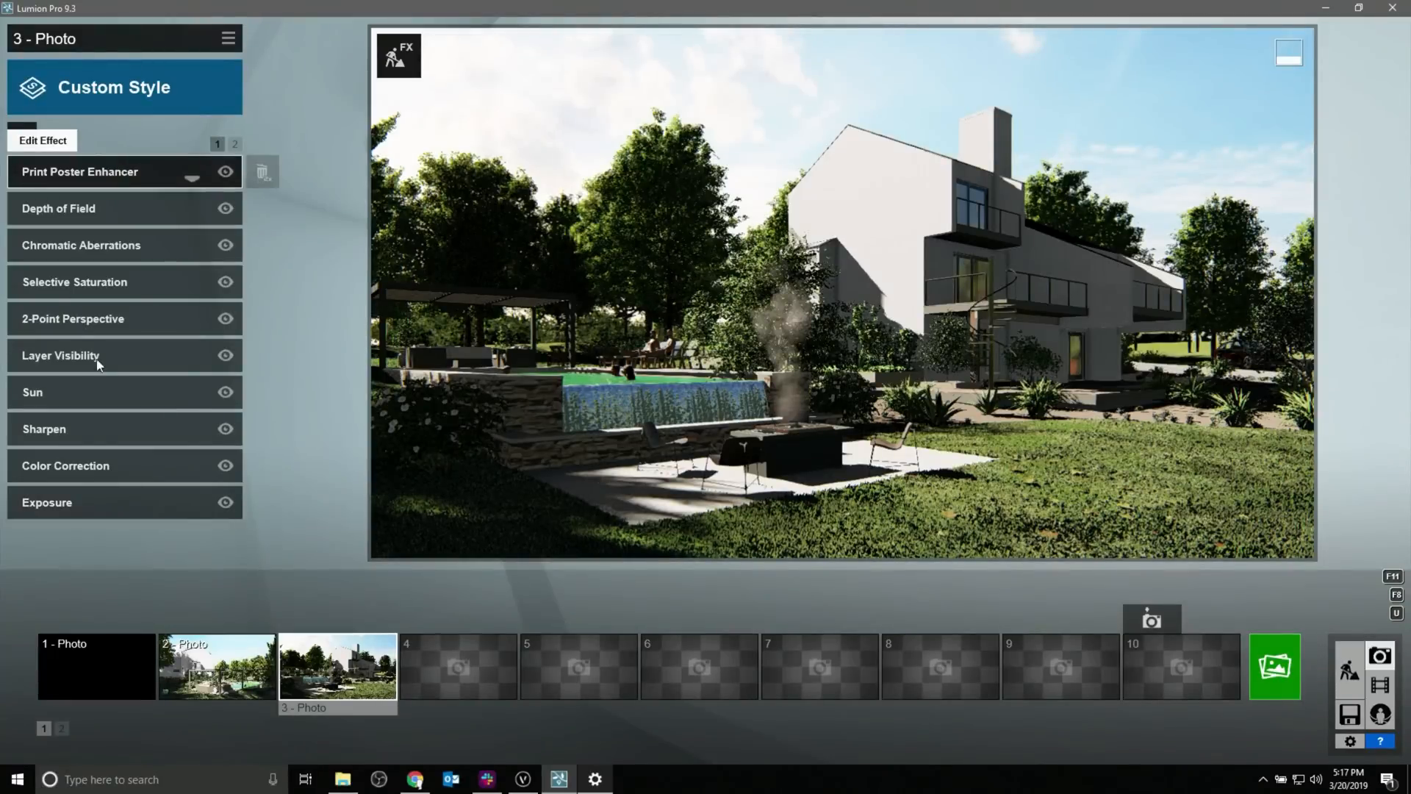
# Toggle the Sun effect off and back on to compare the photo.
pyautogui.click(225, 393)
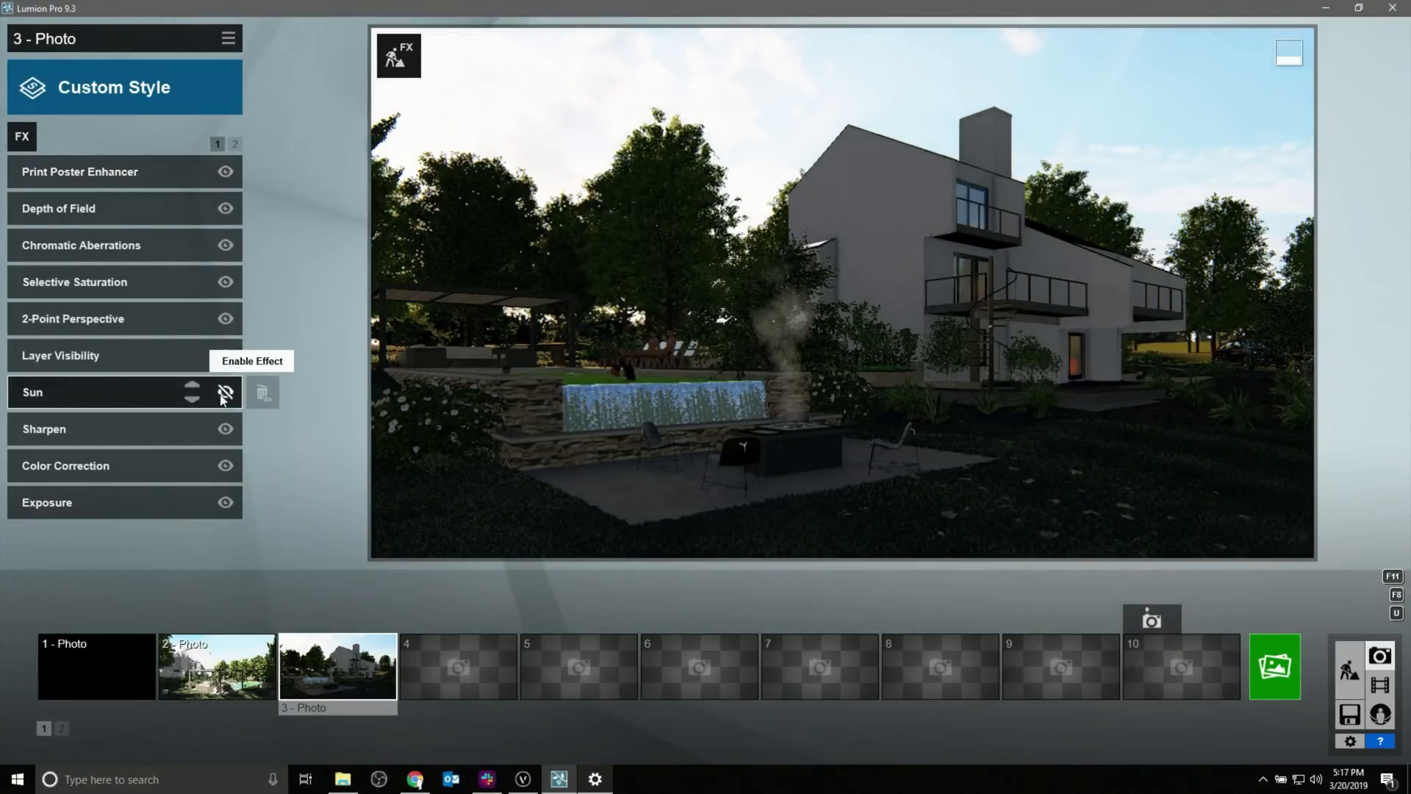
pyautogui.click(225, 394)
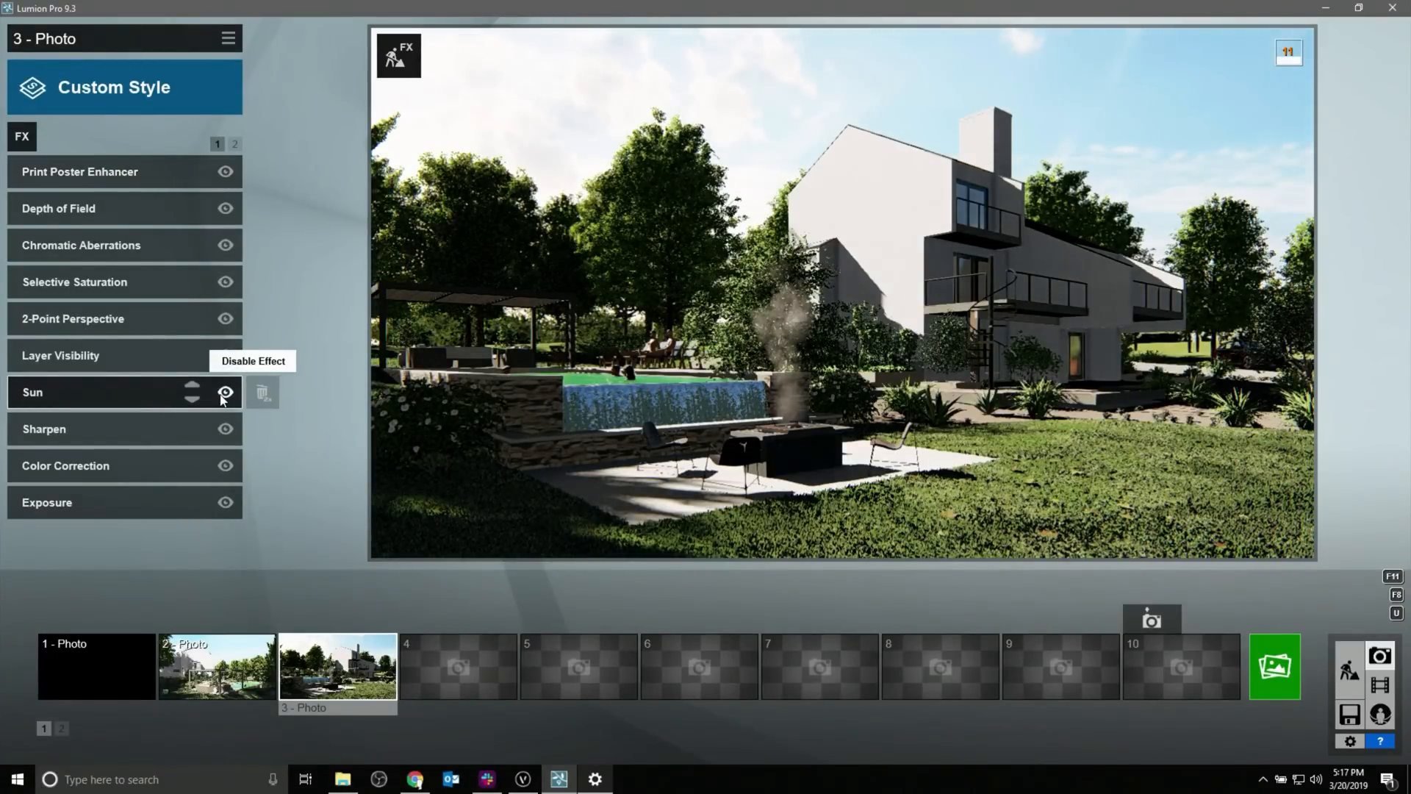
pyautogui.click(234, 144)
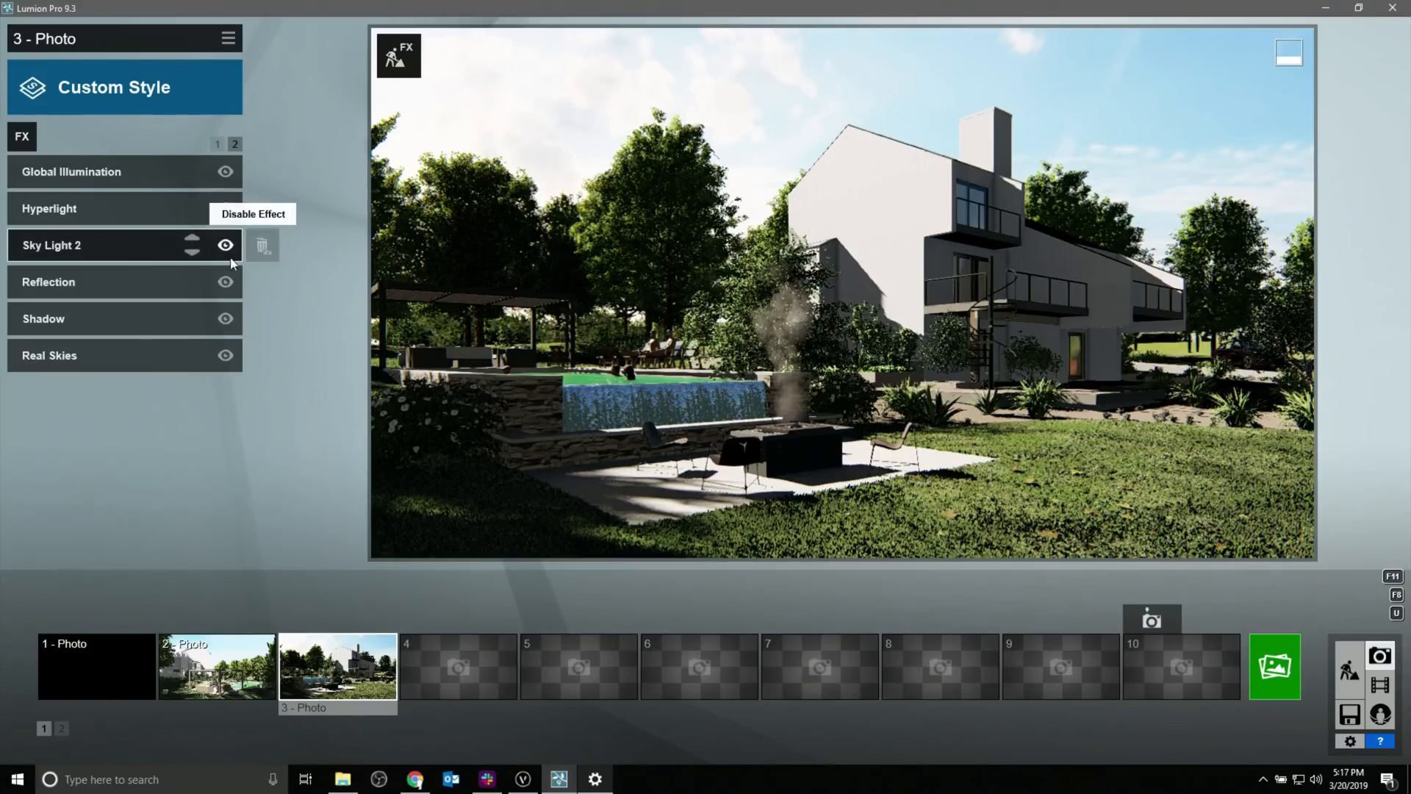
# Compare the shot with Real Skies and Sky Light 2 toggled, then open Render Photos.
pyautogui.click(224, 355)
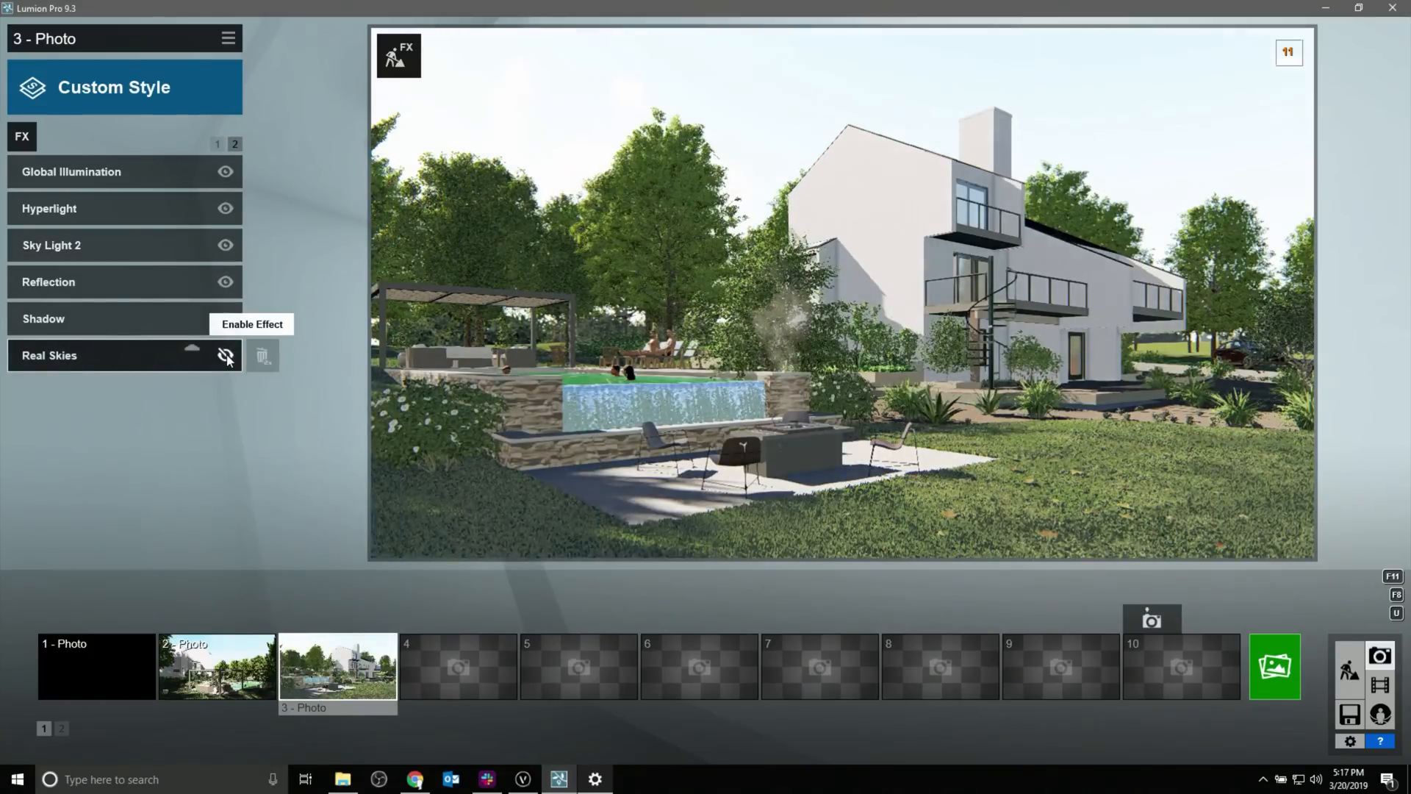
pyautogui.click(226, 354)
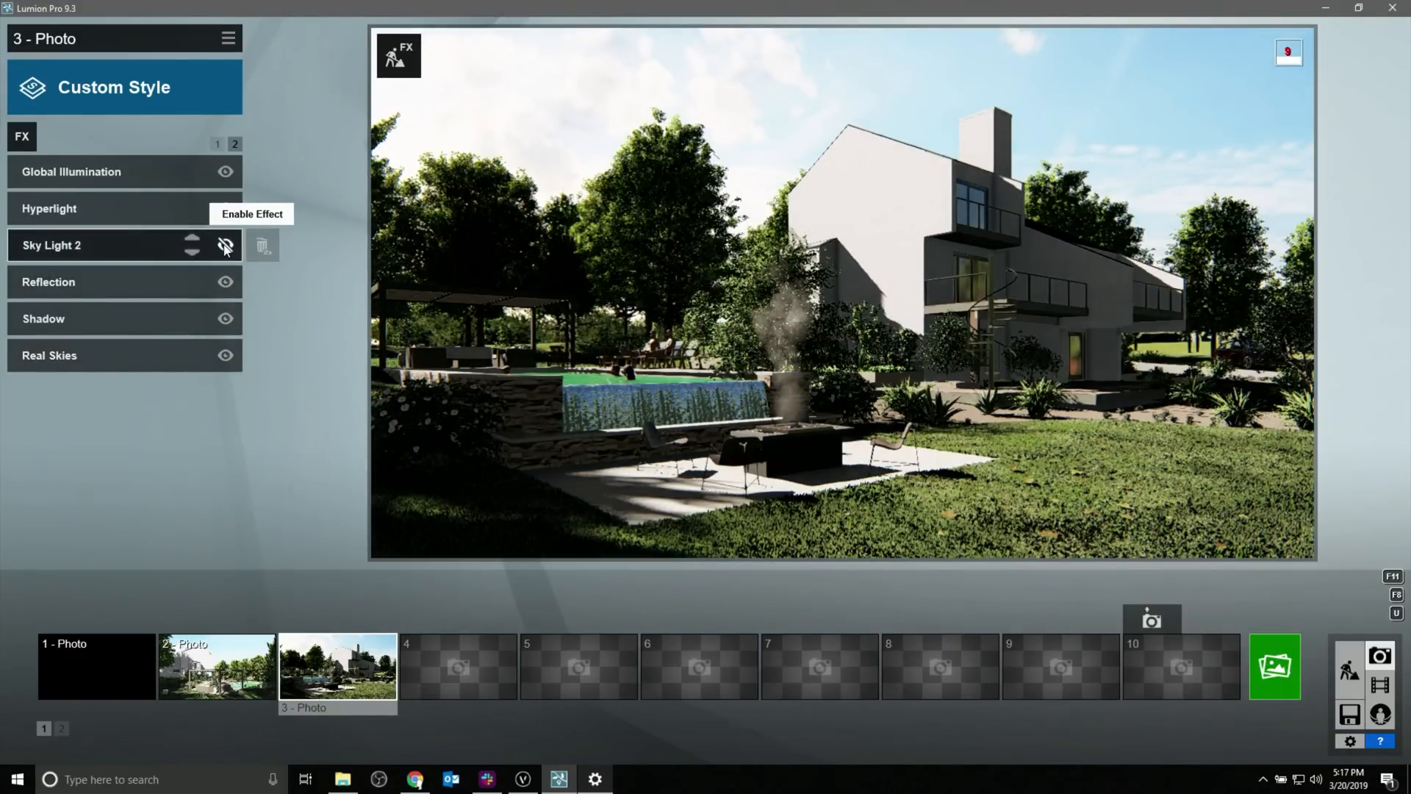
pyautogui.click(225, 247)
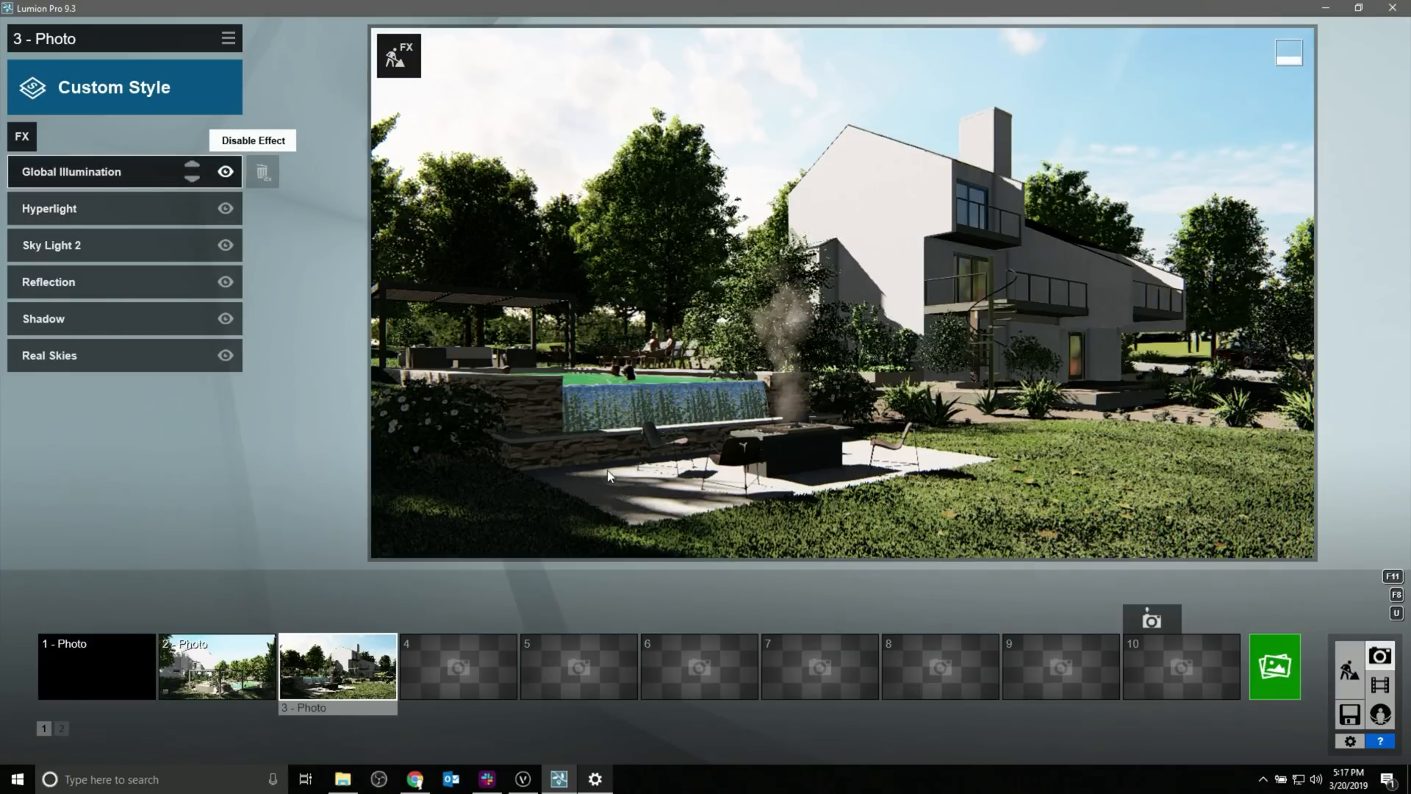
pyautogui.click(1274, 666)
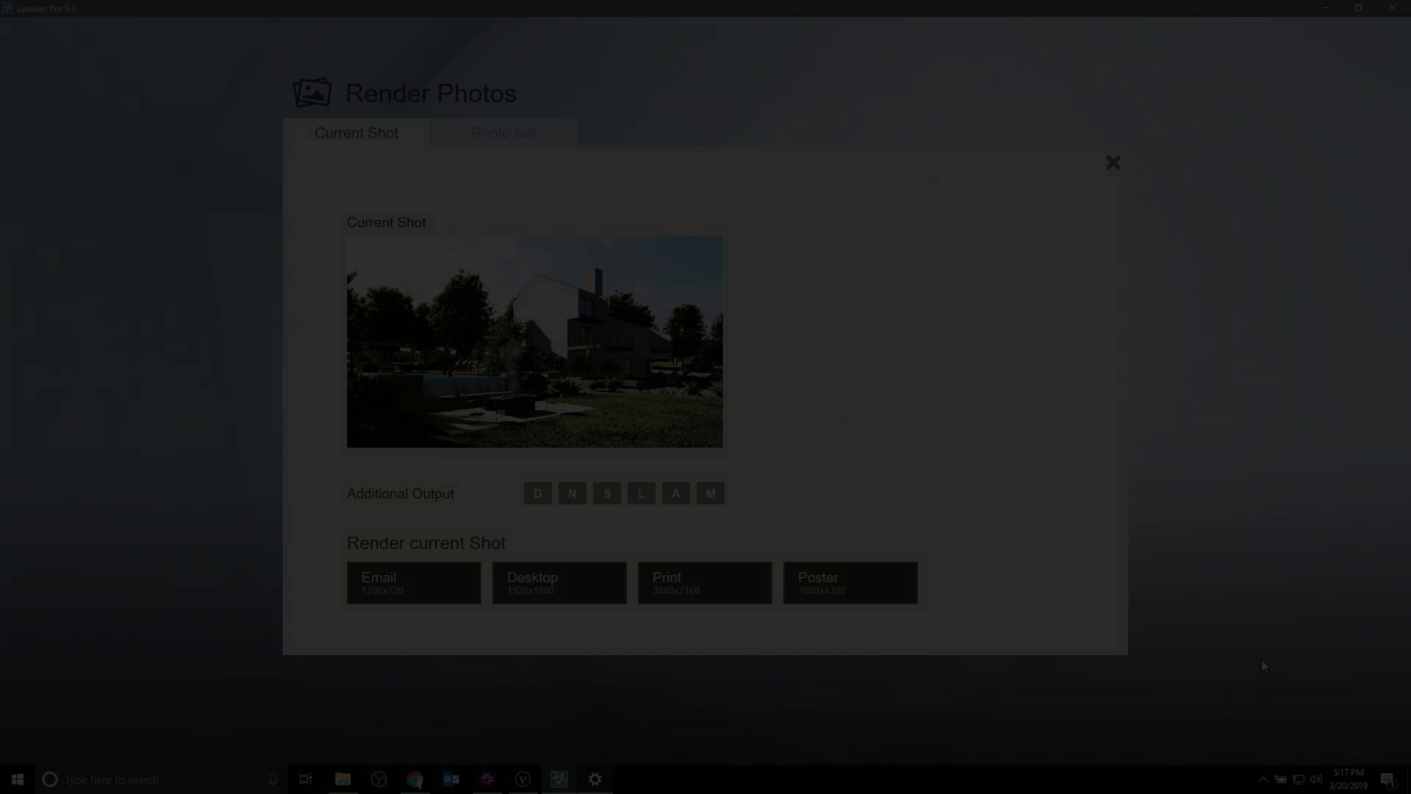